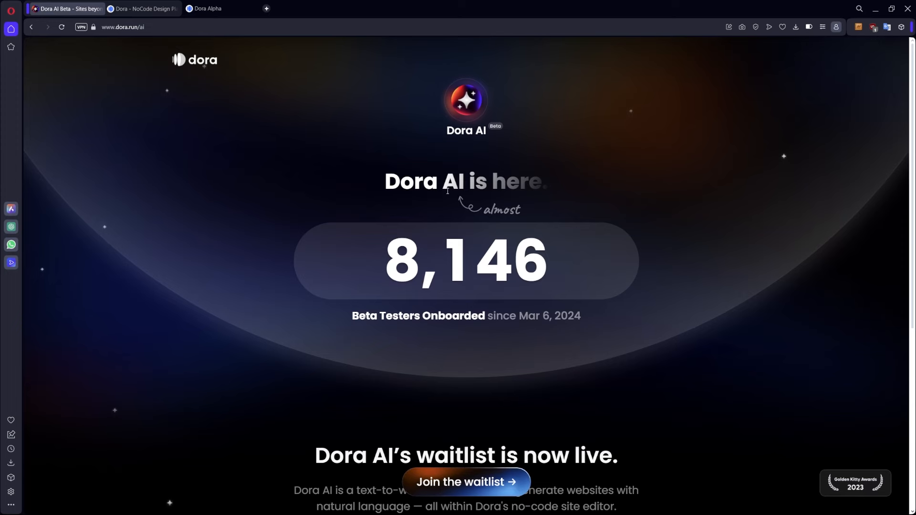
# - Browse the Dora AI waitlist and signup pages, then switch to the blank site editor page
pyautogui.scroll(-3)
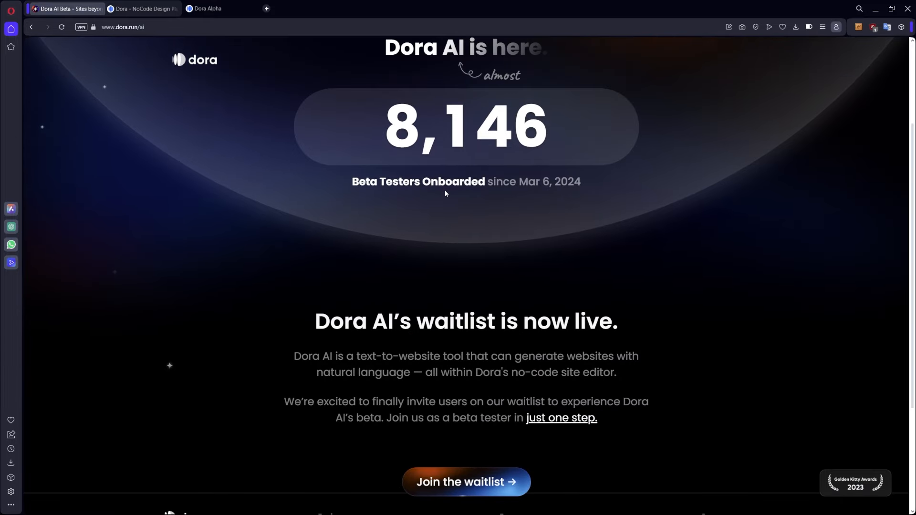
pyautogui.scroll(-3)
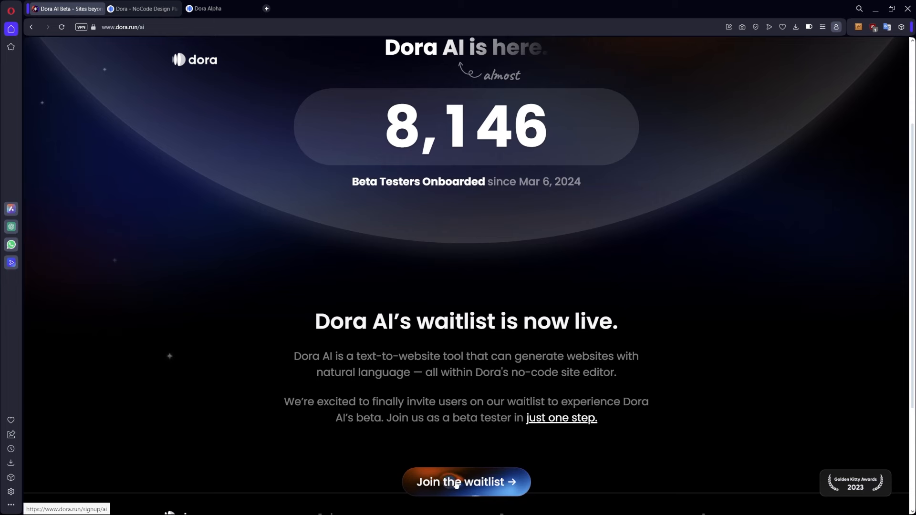
pyautogui.moveTo(222, 16)
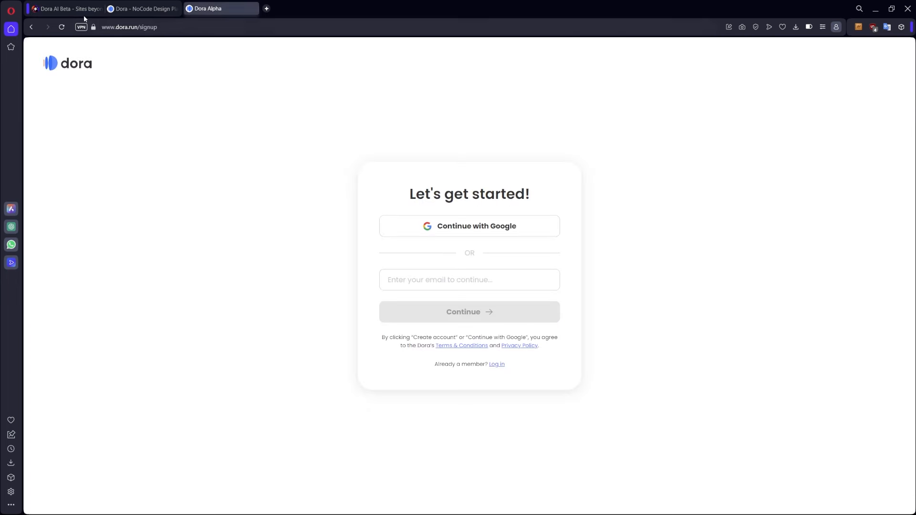
pyautogui.click(66, 8)
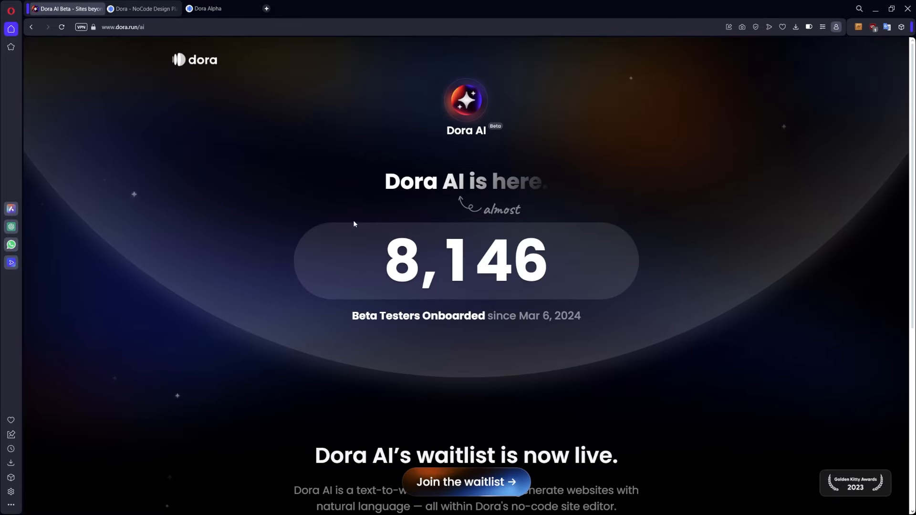
pyautogui.scroll(-3)
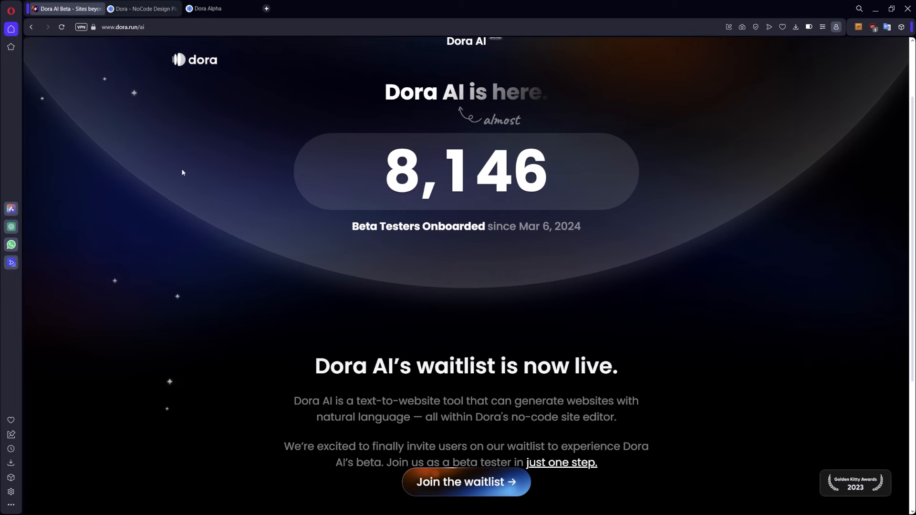
pyautogui.click(143, 8)
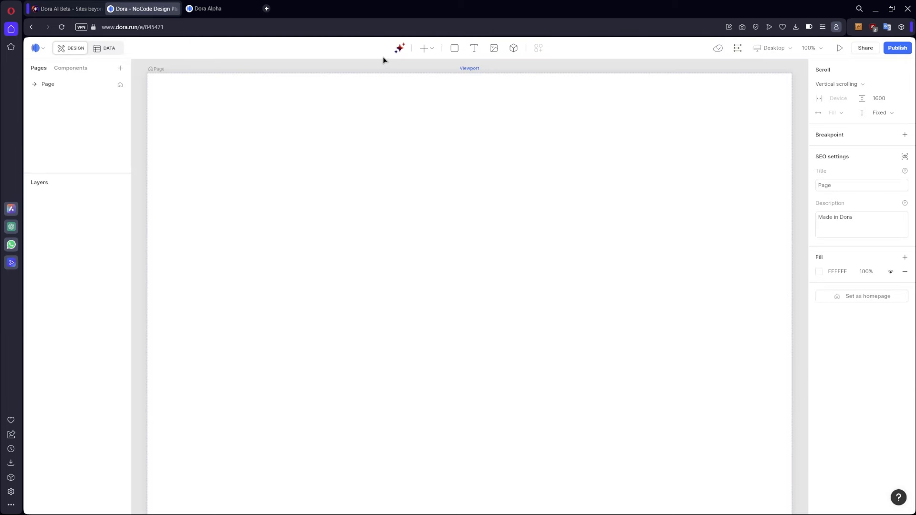
pyautogui.moveTo(400, 47)
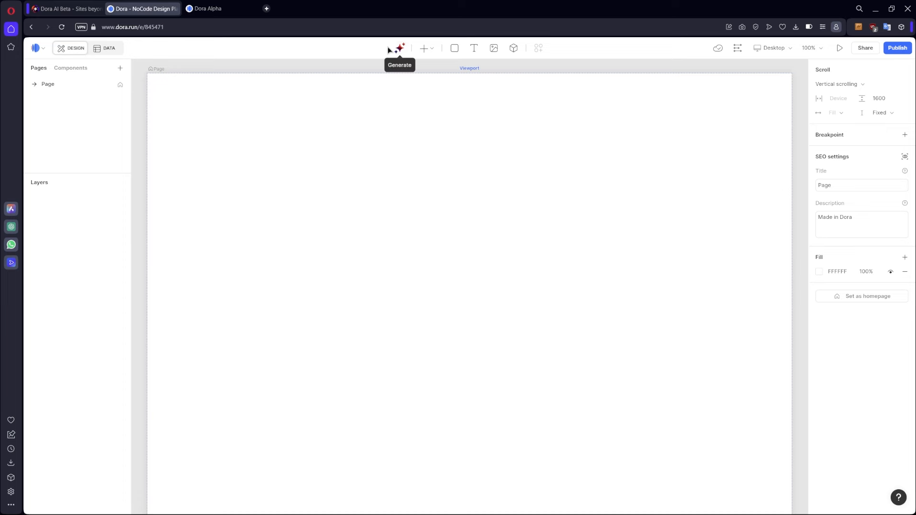
pyautogui.moveTo(397, 70)
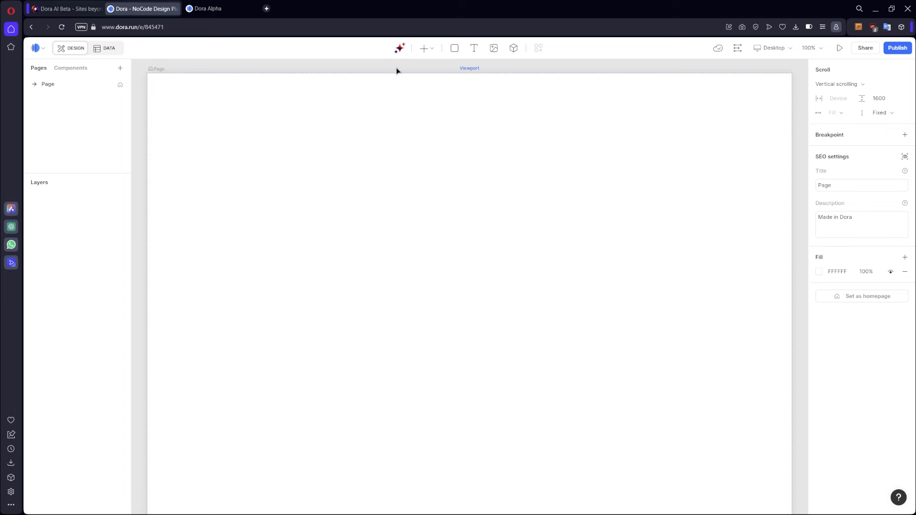
# - Bring up the AI Beta page generator panel from the toolbar's sparkle icon
pyautogui.click(400, 48)
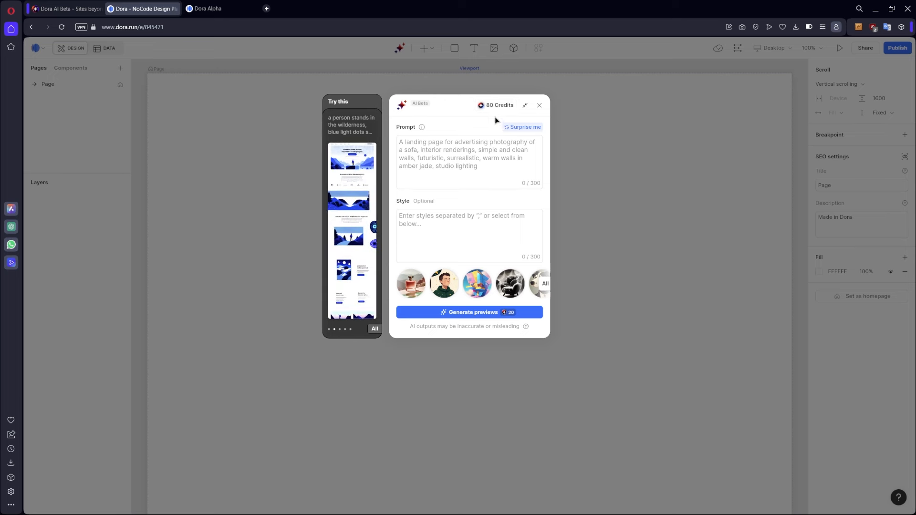
pyautogui.moveTo(473, 312)
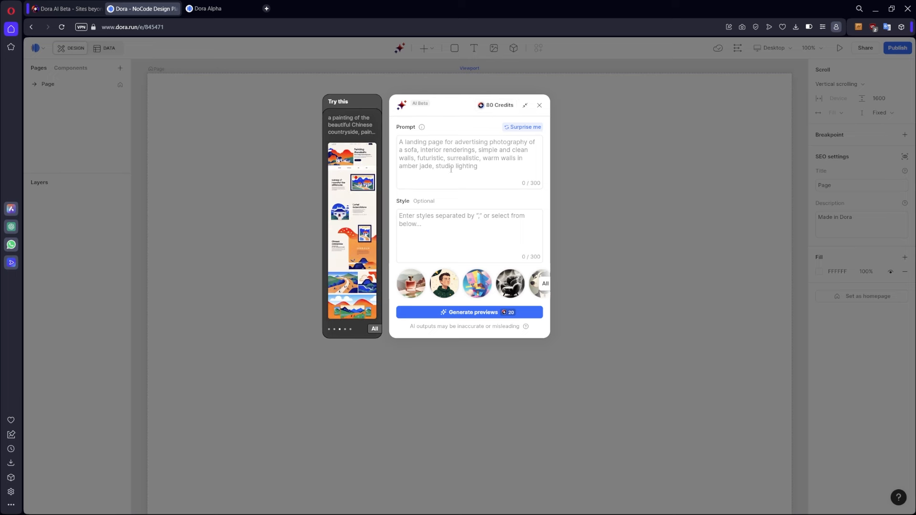
pyautogui.moveTo(421, 127)
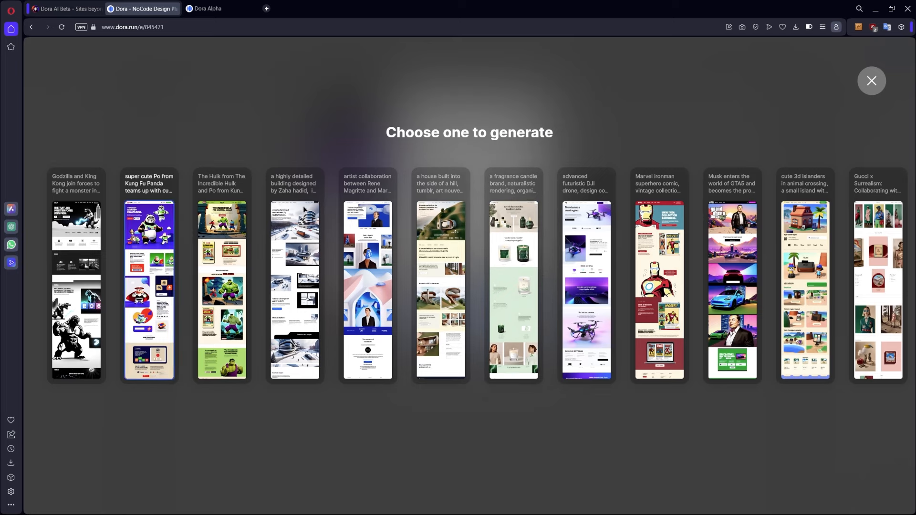
pyautogui.click(295, 287)
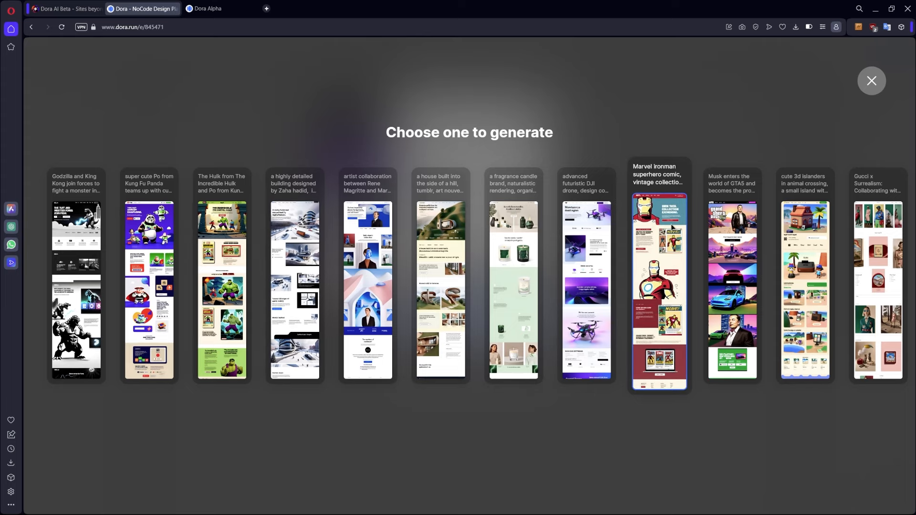
pyautogui.click(871, 80)
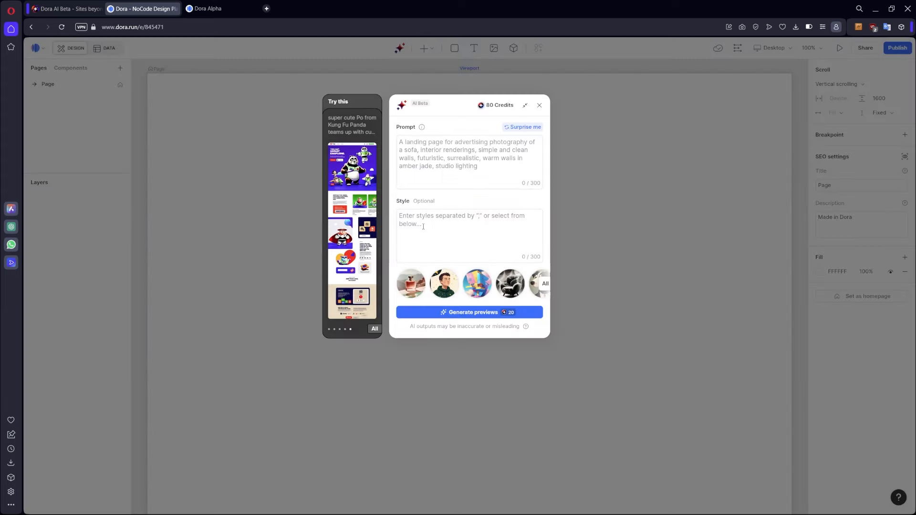
pyautogui.moveTo(444, 283)
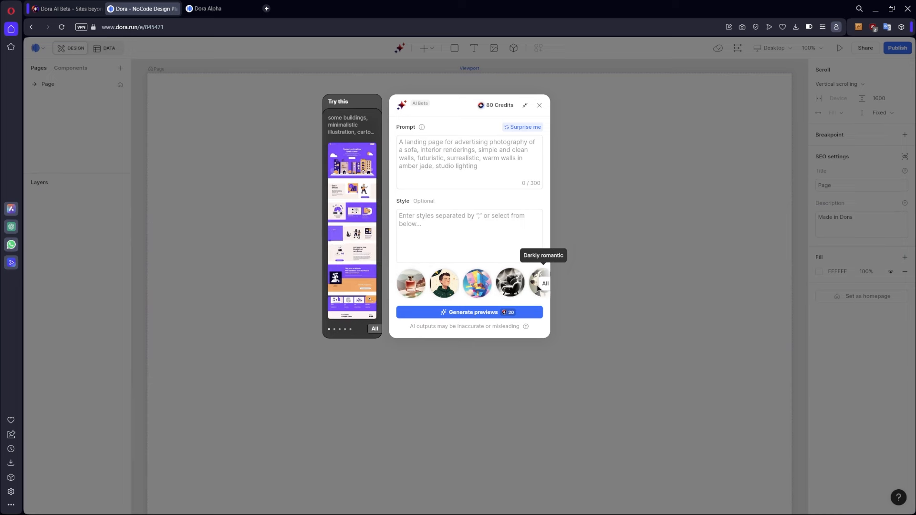
pyautogui.click(532, 284)
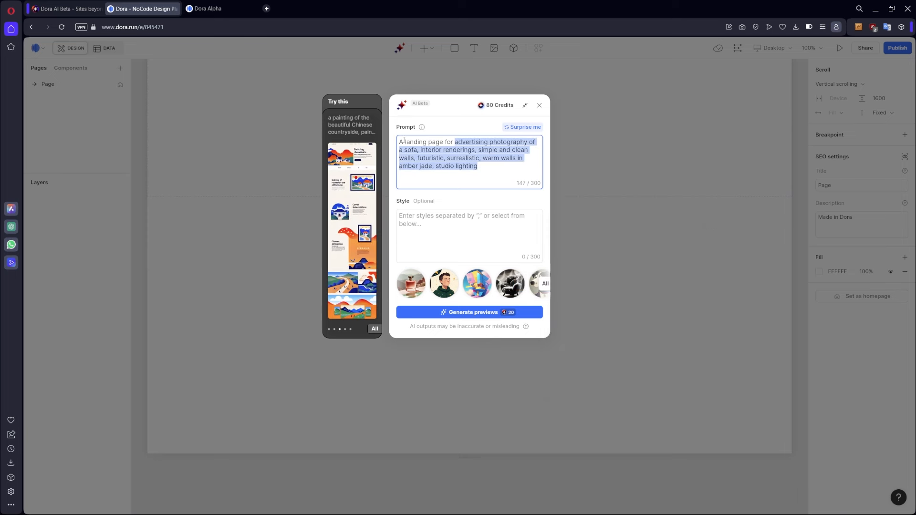
pyautogui.moveTo(404, 141)
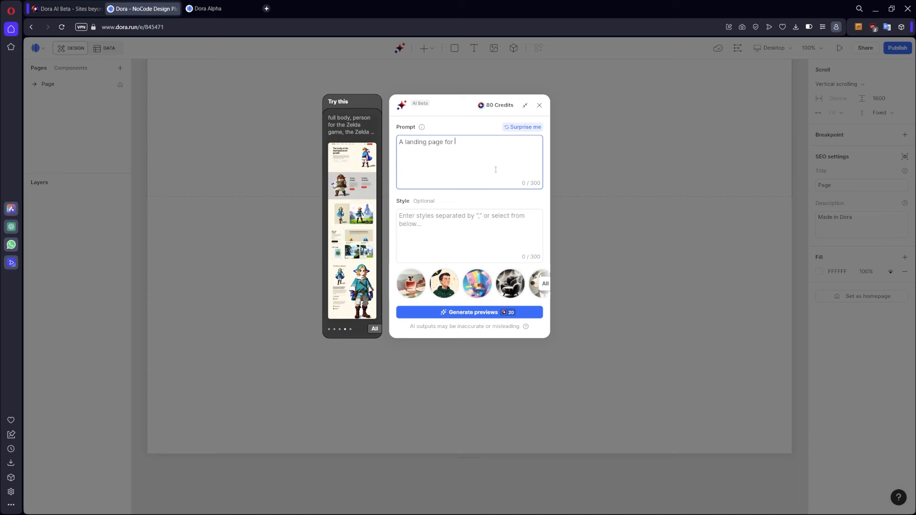
pyautogui.moveTo(524, 126)
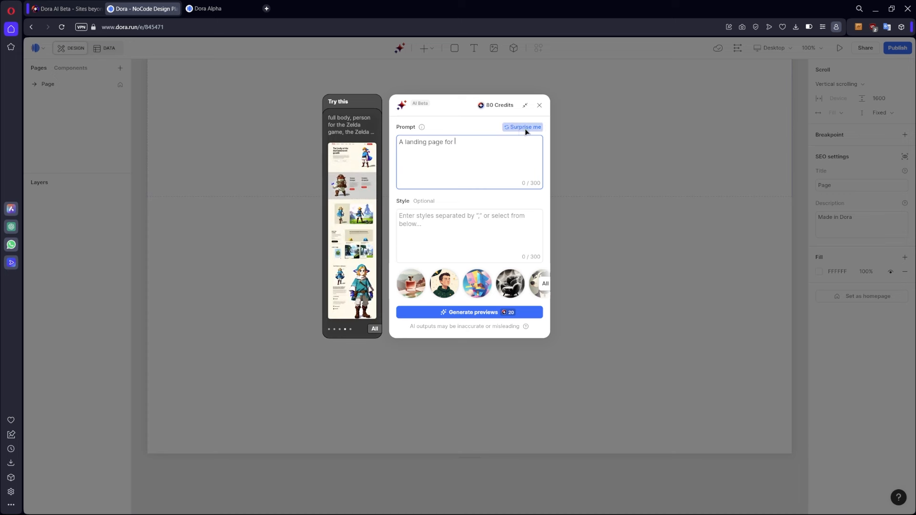
# - Describe a landing page for a brand selling product-design objects in the Prompt field
pyautogui.click(524, 128)
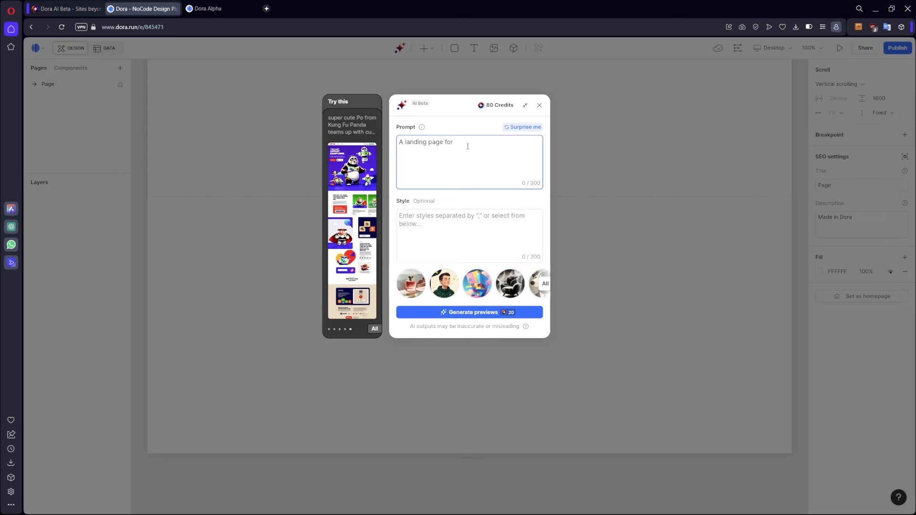
pyautogui.write('a')
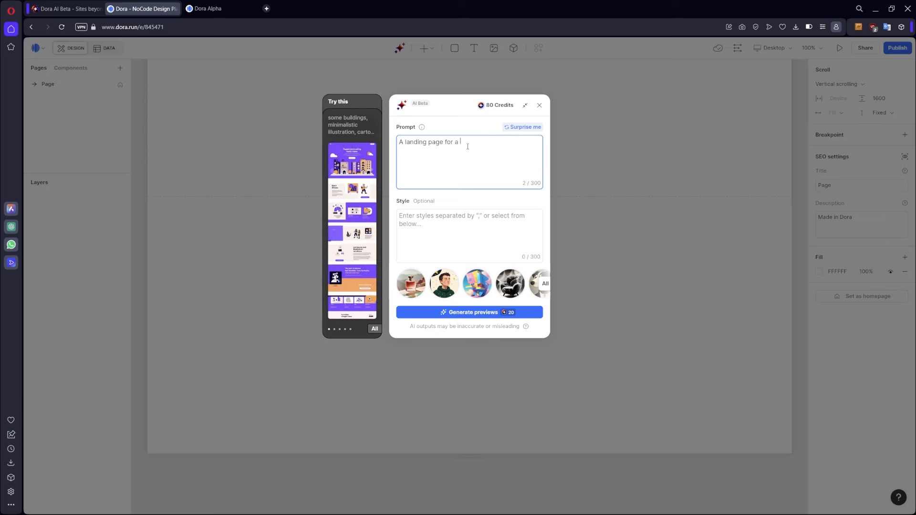
pyautogui.write('brand that')
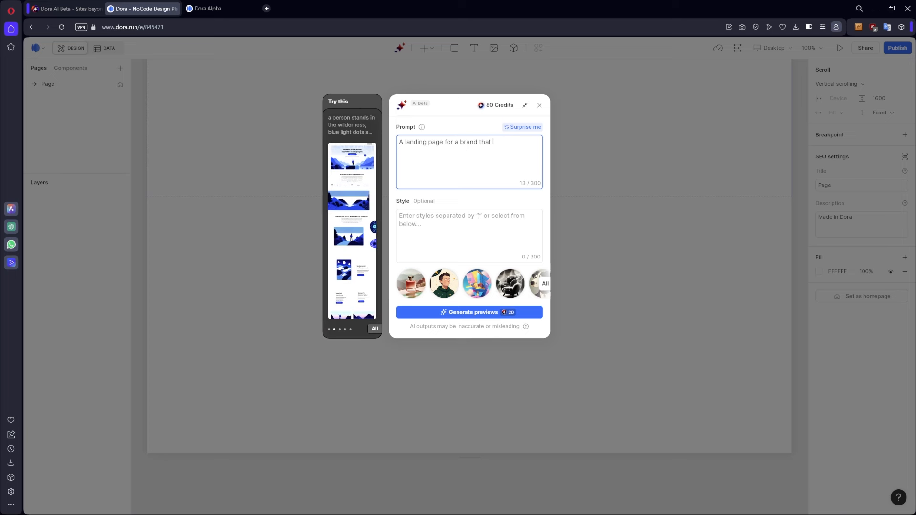
pyautogui.write('sell')
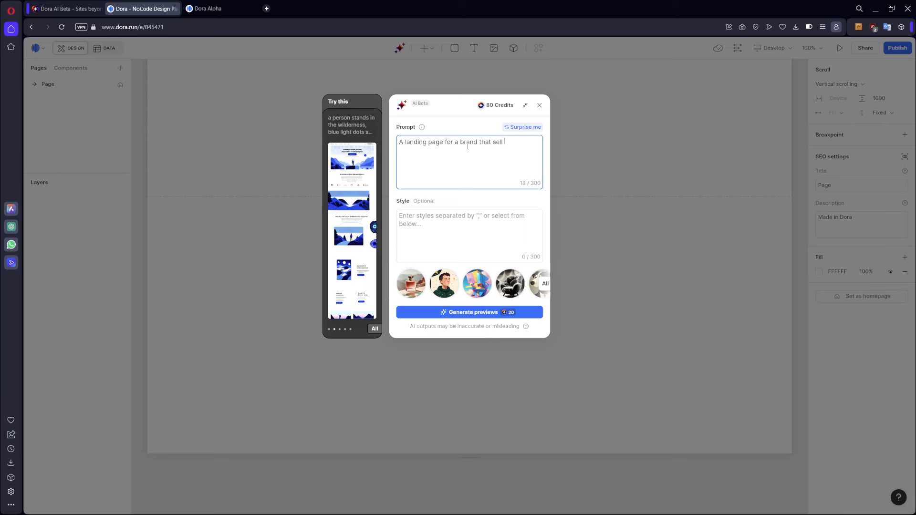
pyautogui.write('object of')
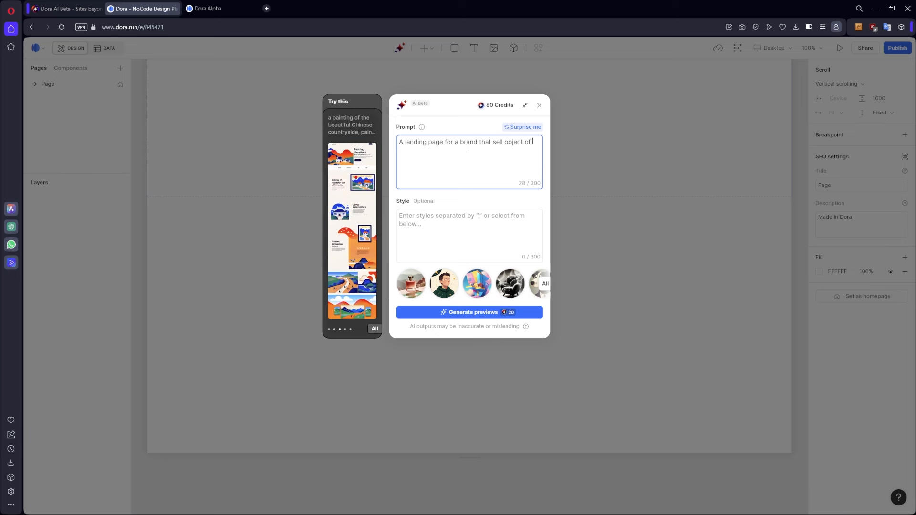
pyautogui.write('prod')
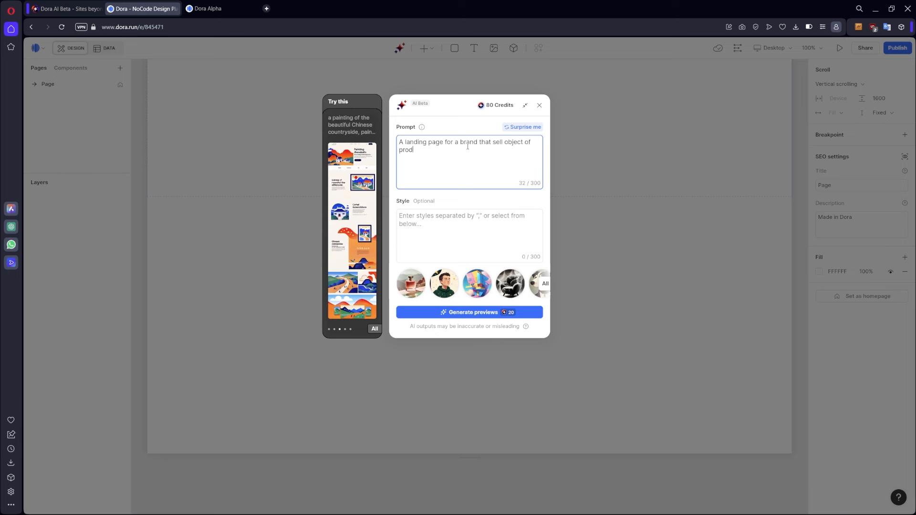
pyautogui.write('u')
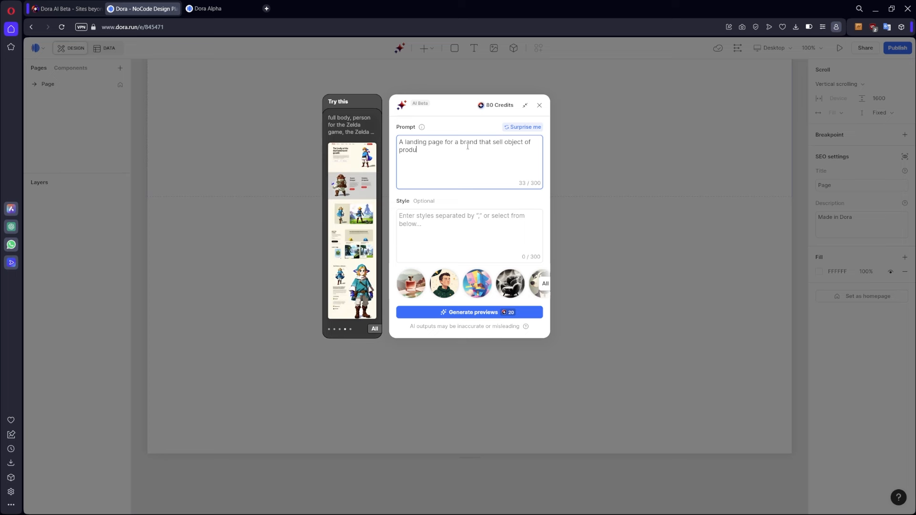
pyautogui.write('ct design with different')
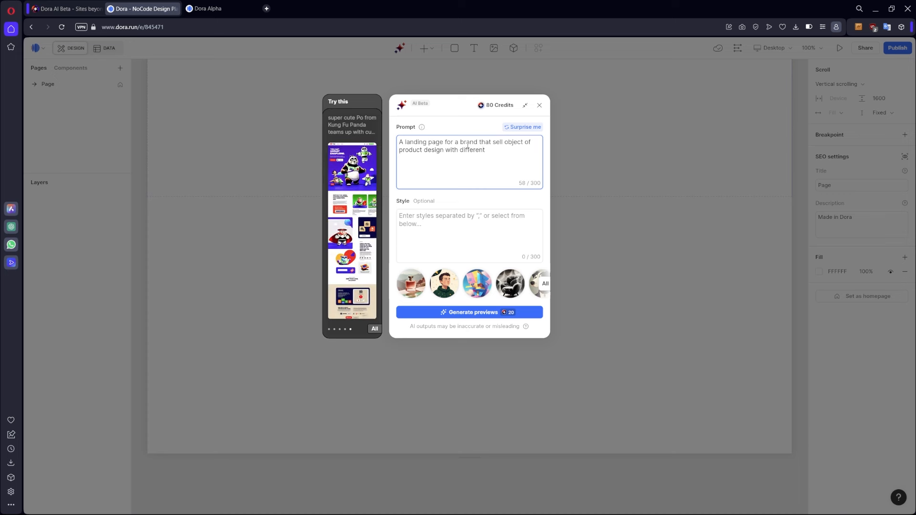
# - Extend the prompt with varied layout-style photography to show their best product
pyautogui.write('layout')
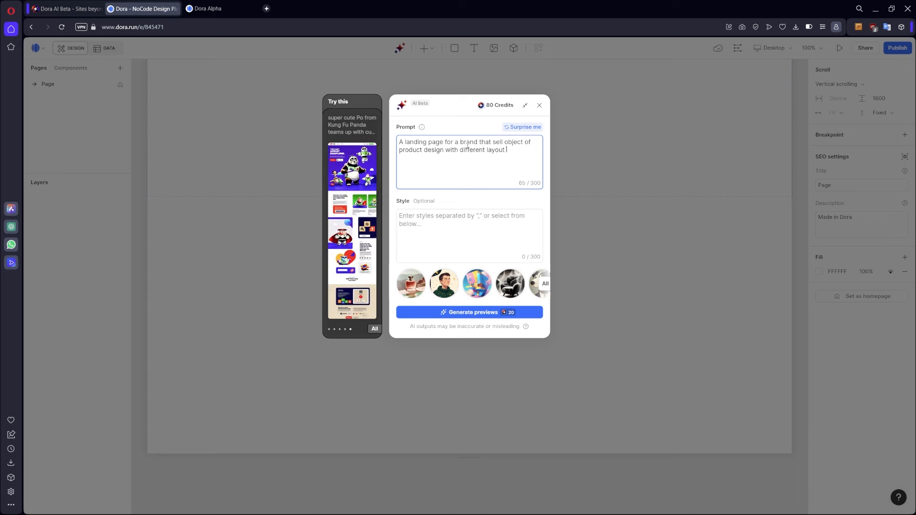
pyautogui.write('style phl')
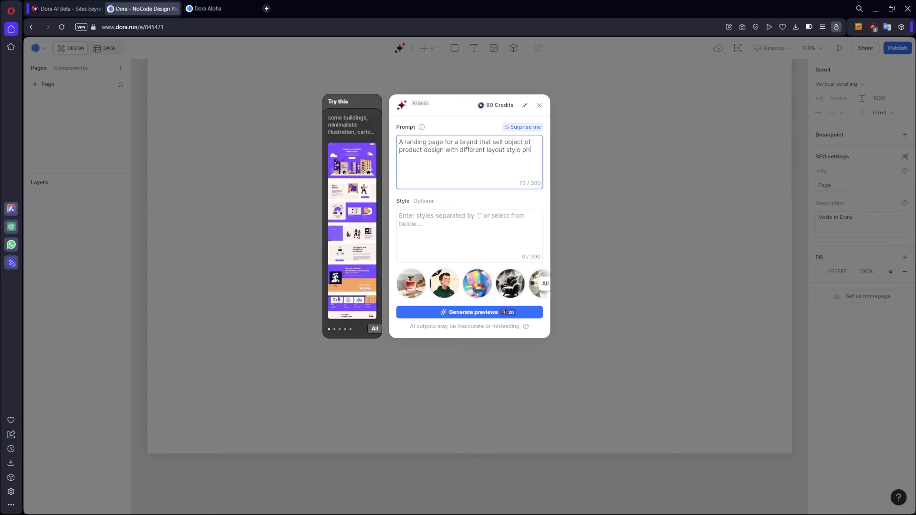
pyautogui.write('otography')
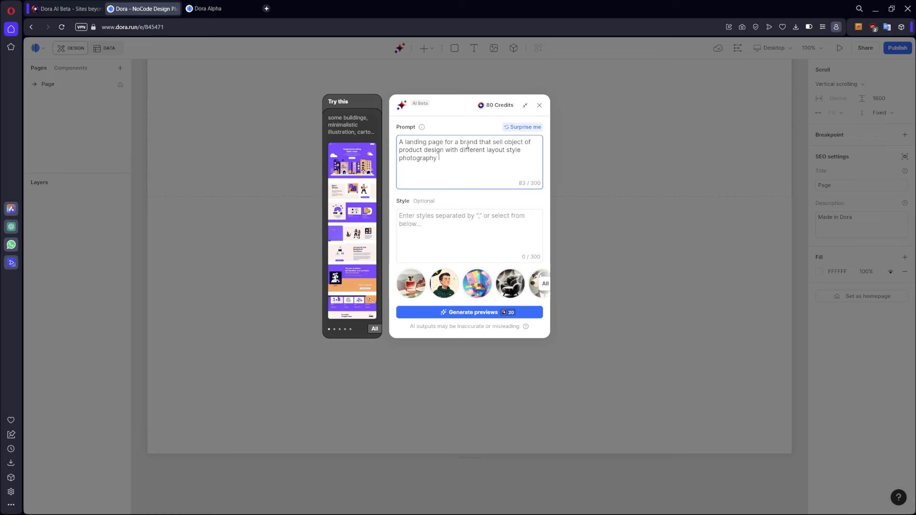
pyautogui.write('to define their best produc')
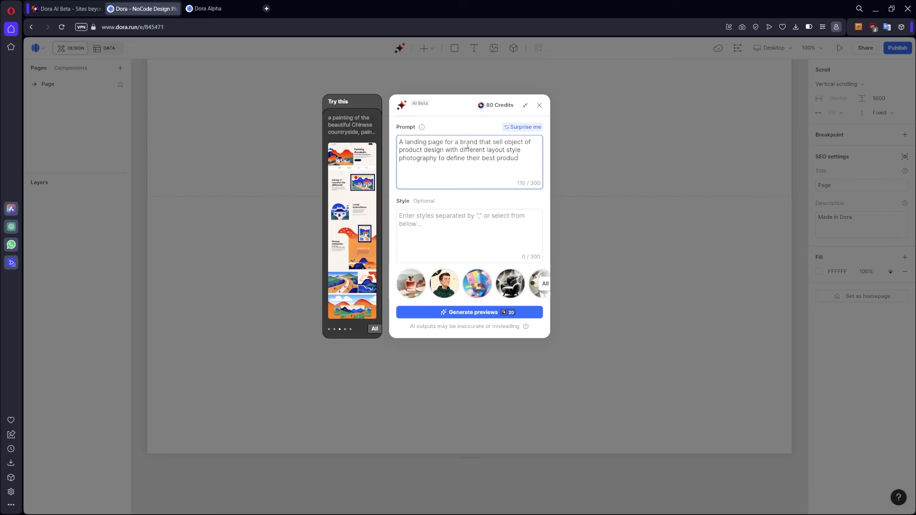
# - Fill the Style field with brand, product, design, layout, style, photography, products
pyautogui.write('t')
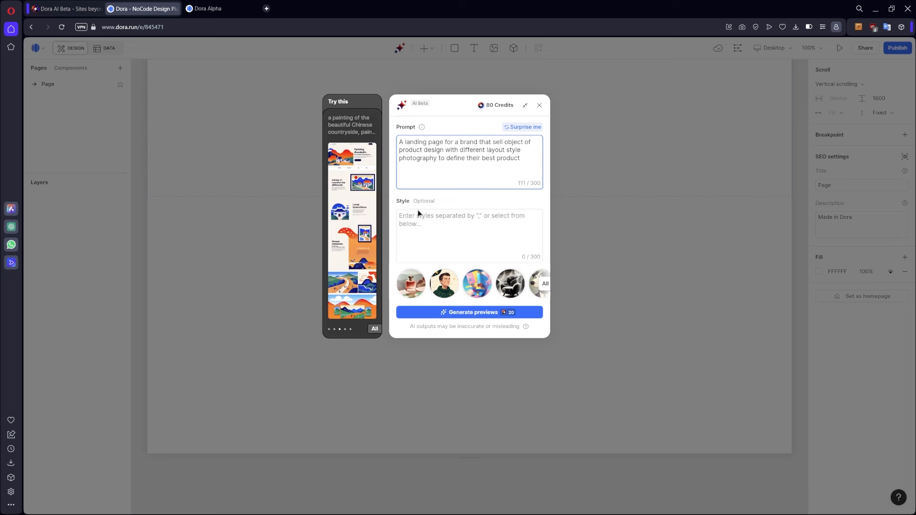
pyautogui.click(467, 234)
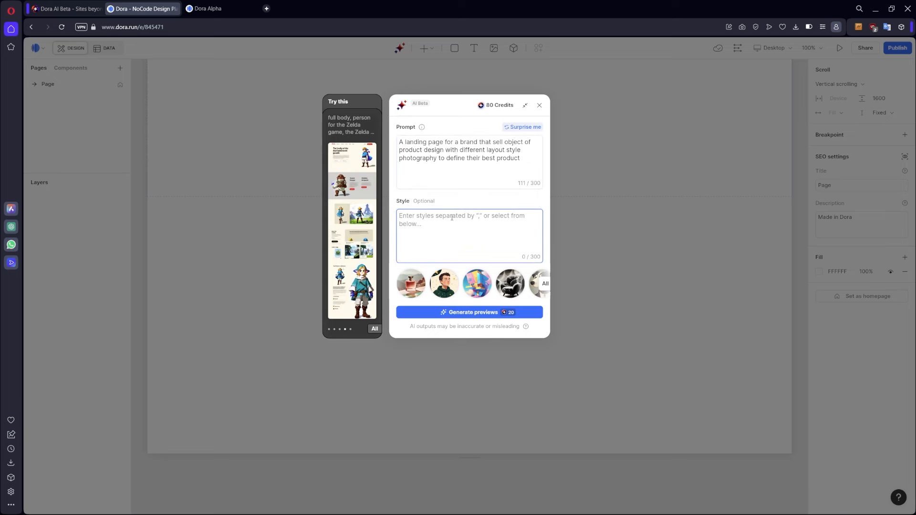
pyautogui.write('brand, product, design, layout, style, p')
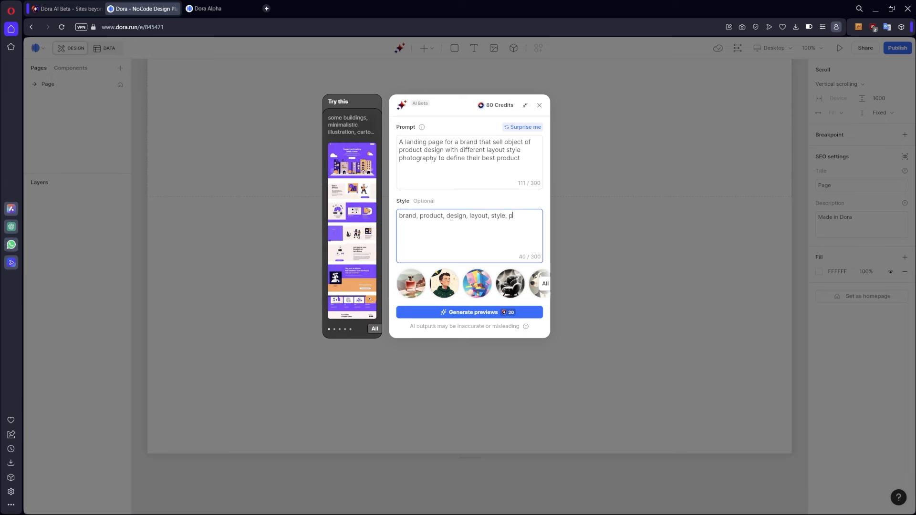
pyautogui.write('hotography,')
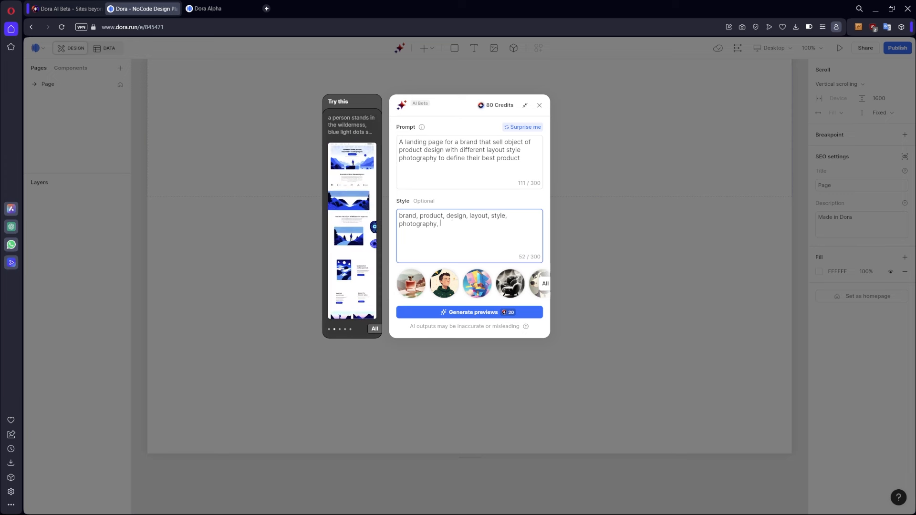
pyautogui.write('products')
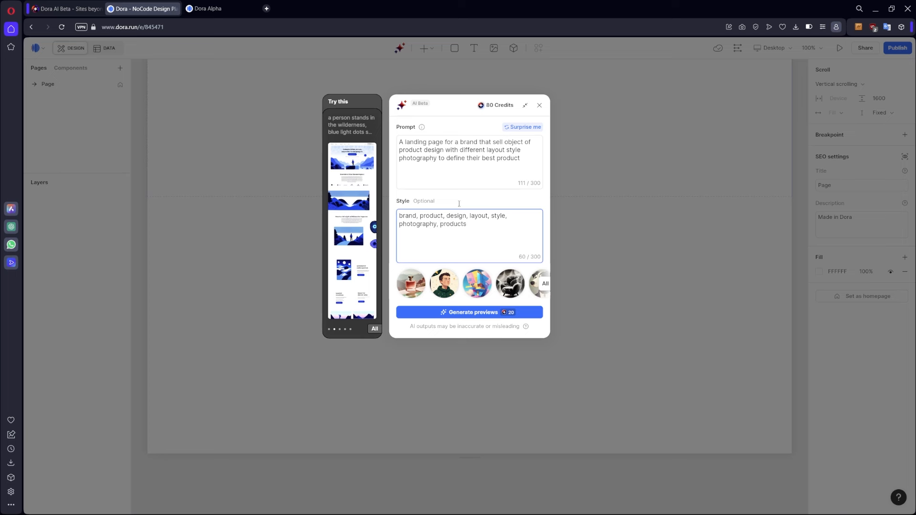
pyautogui.moveTo(424, 330)
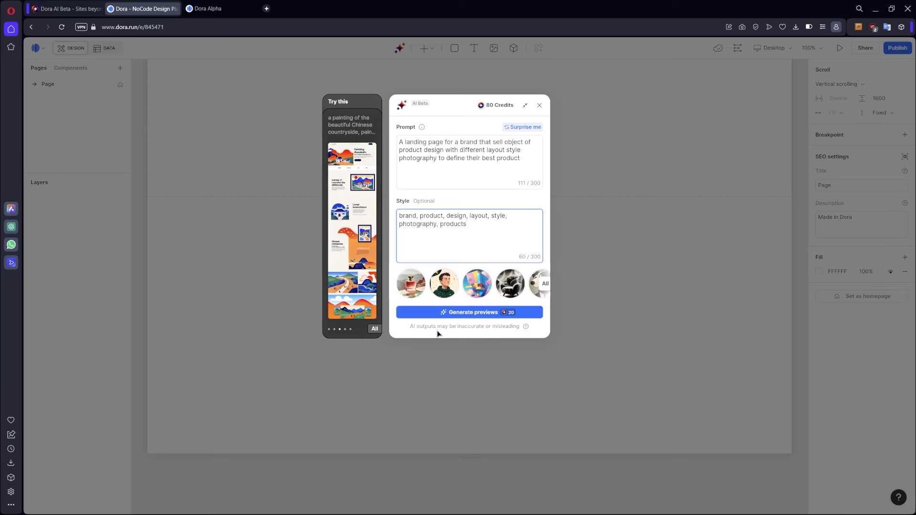
pyautogui.moveTo(501, 334)
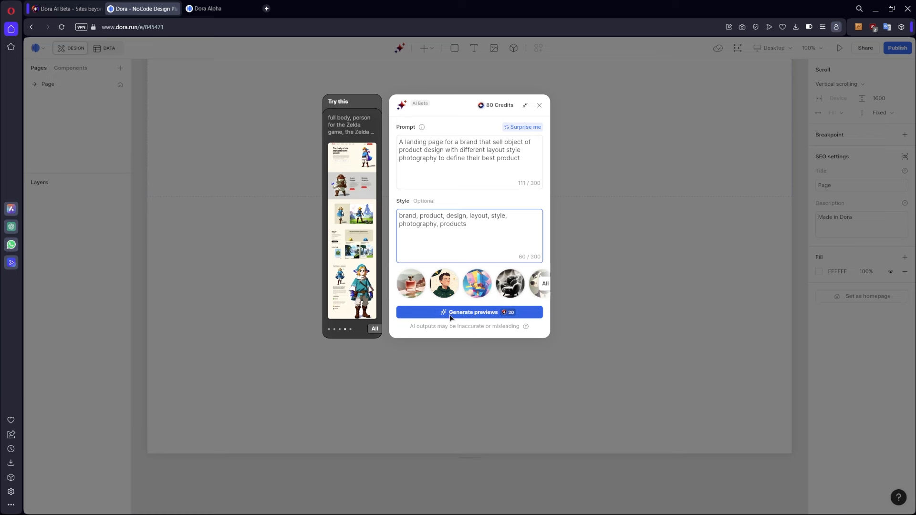
# - Generate AI landing-page previews from the prompt and style keywords
pyautogui.click(469, 312)
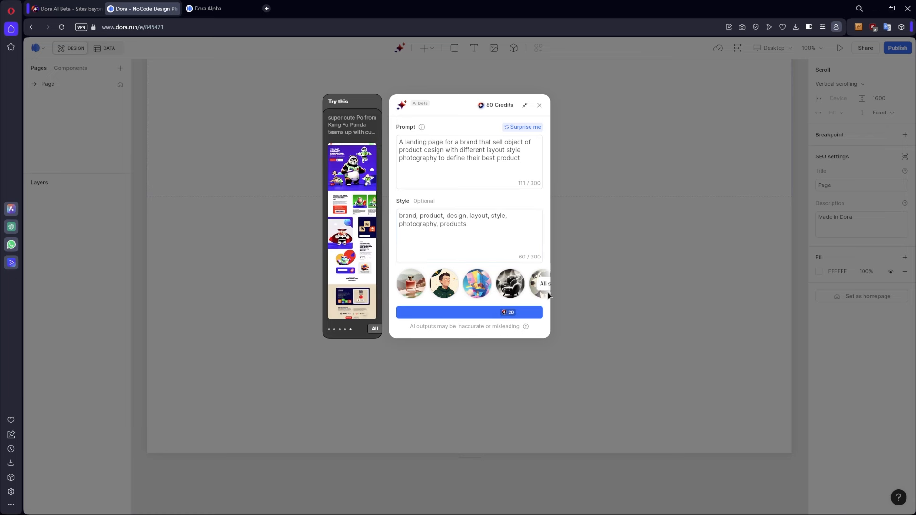
pyautogui.click(470, 312)
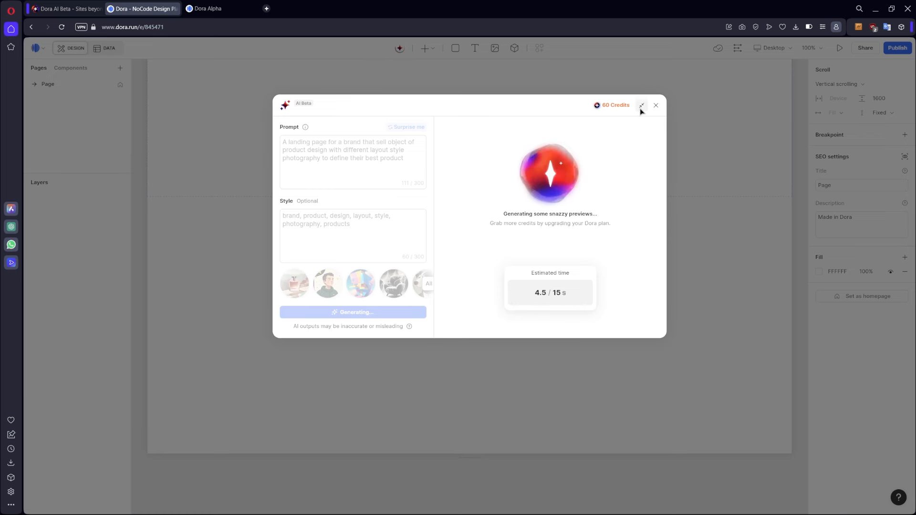
pyautogui.moveTo(640, 105)
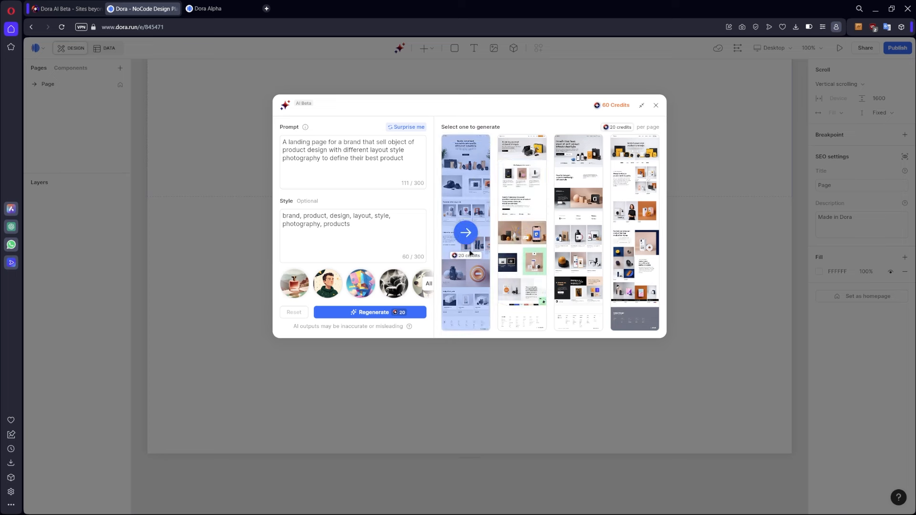
pyautogui.moveTo(454, 283)
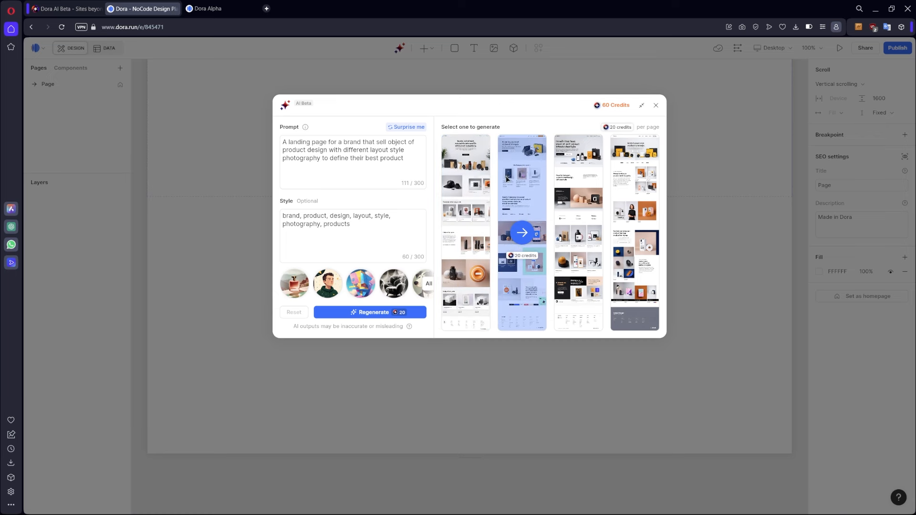
pyautogui.moveTo(518, 187)
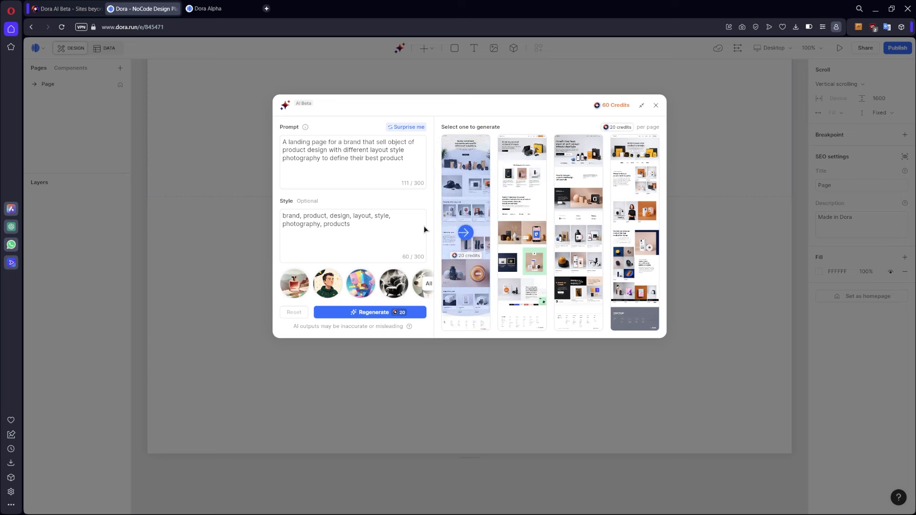
pyautogui.moveTo(466, 232)
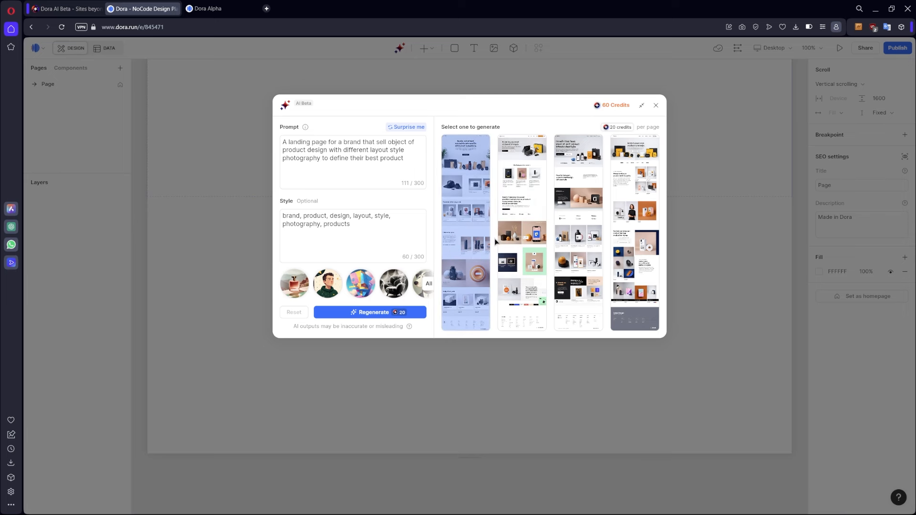
# - Build the full landing page from the first preview and wait for the site-ready popup
pyautogui.click(533, 263)
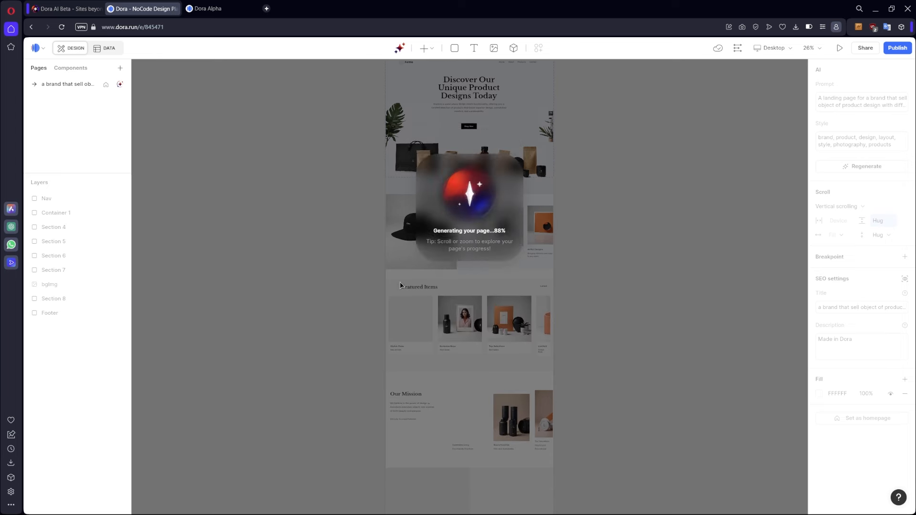
pyautogui.scroll(-3)
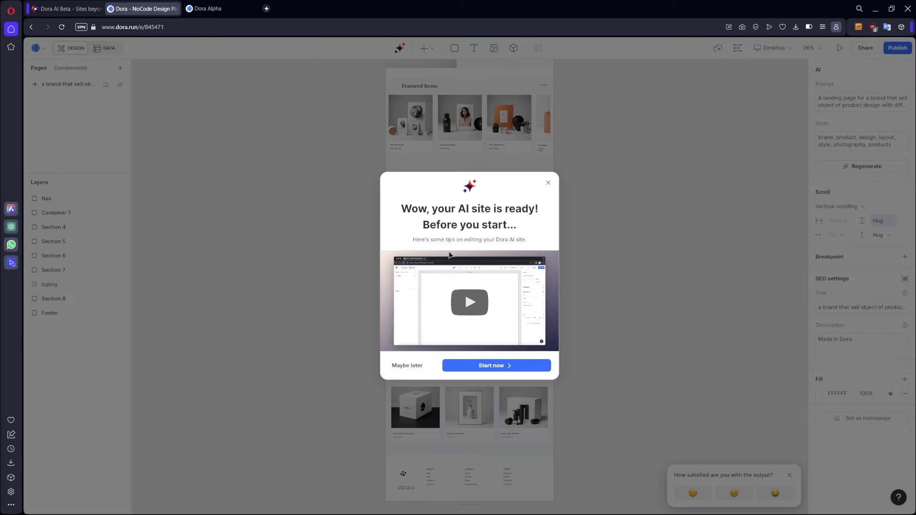
pyautogui.moveTo(478, 252)
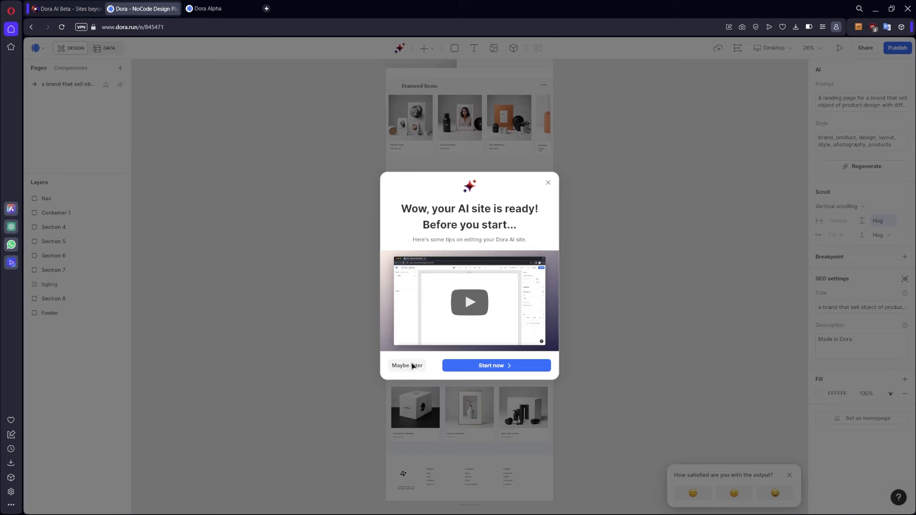
# - Dismiss the tips window and rename the Section 7 layer to Part 4
pyautogui.click(407, 365)
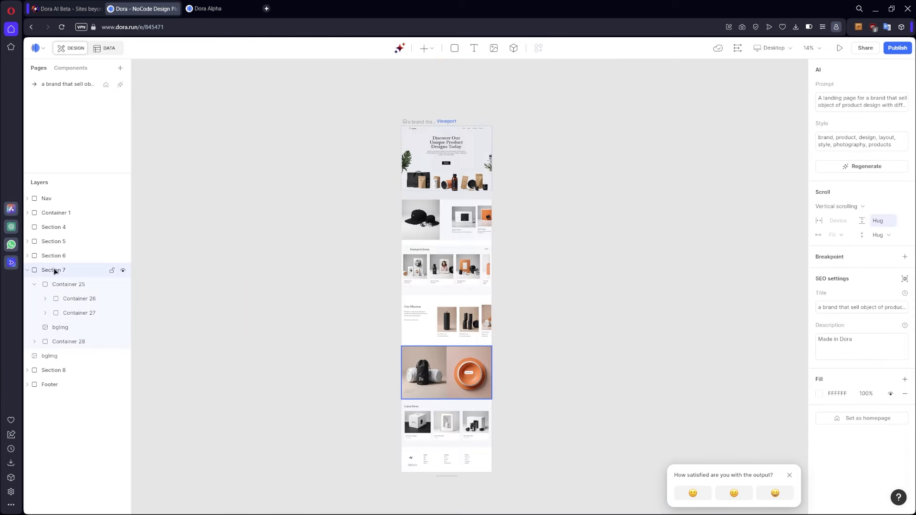
pyautogui.doubleClick(53, 270)
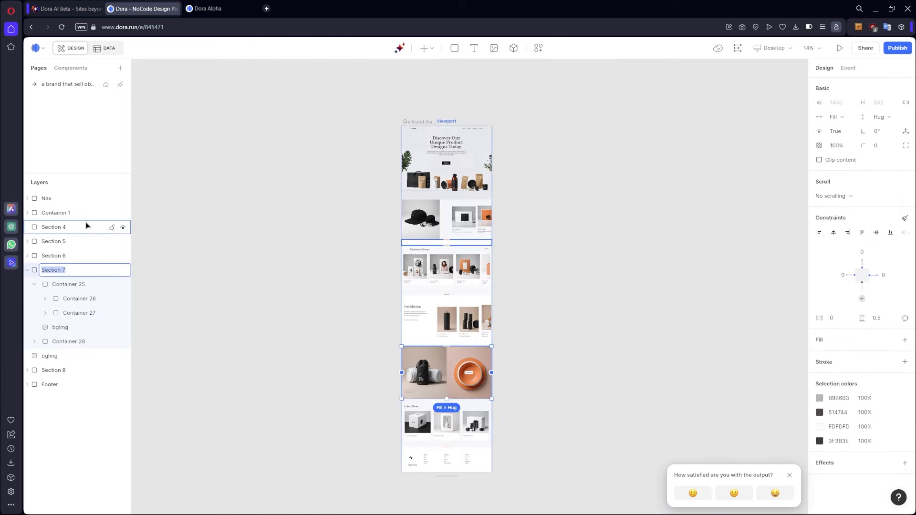
pyautogui.write('P')
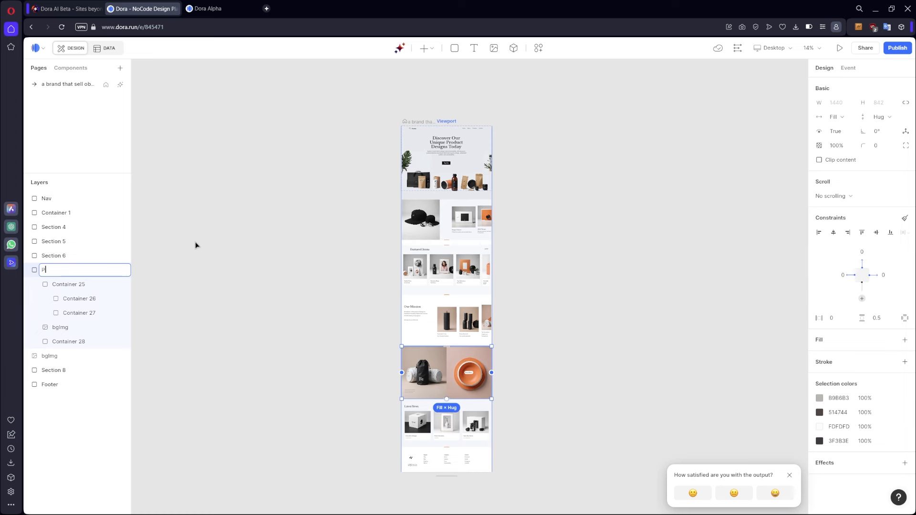
pyautogui.write('art 4')
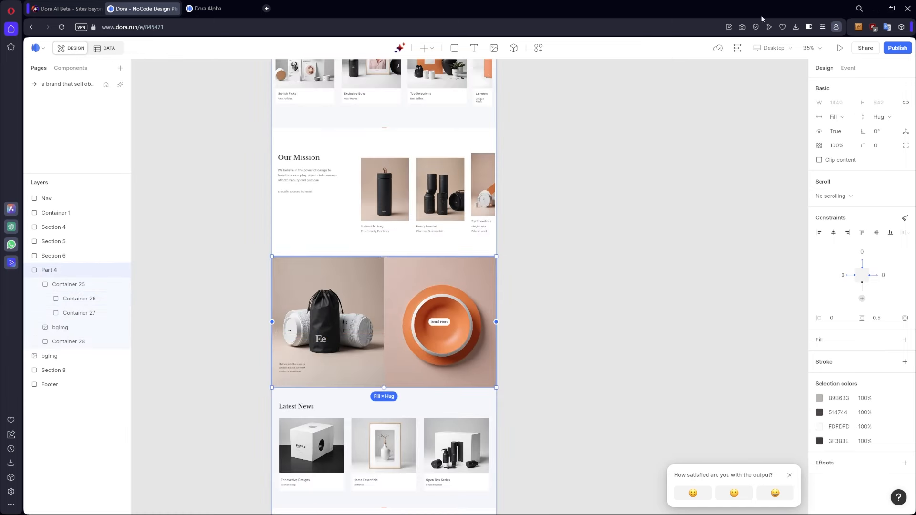
# - Append 'minimalistic' to the prompt and style keywords and regenerate four layout previews
pyautogui.click(738, 48)
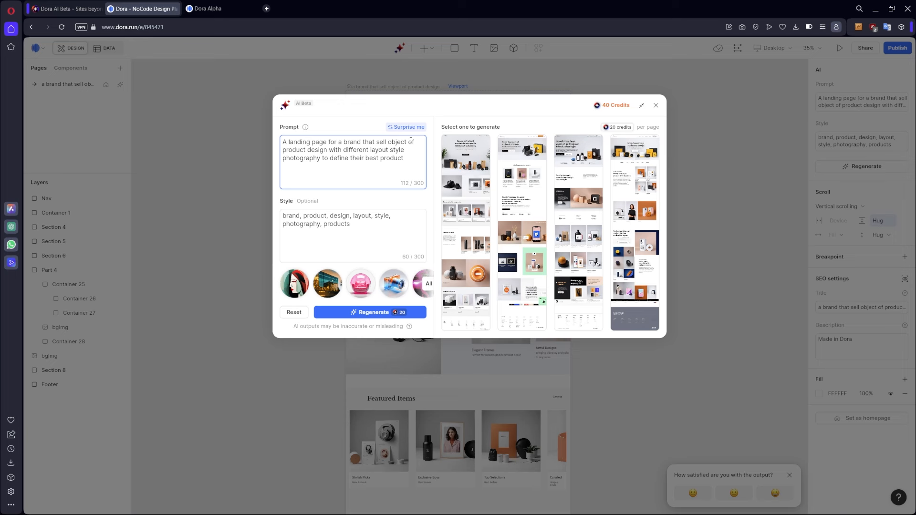
pyautogui.write('with')
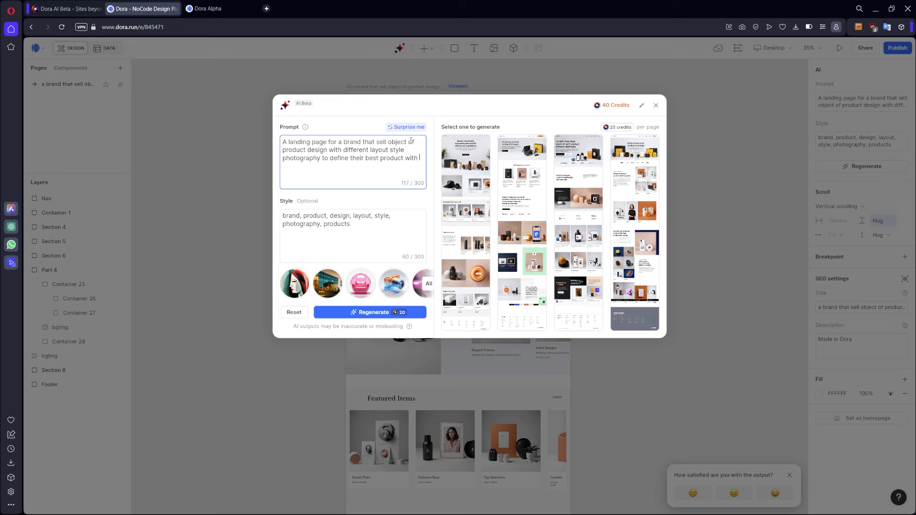
pyautogui.write('minimalist st')
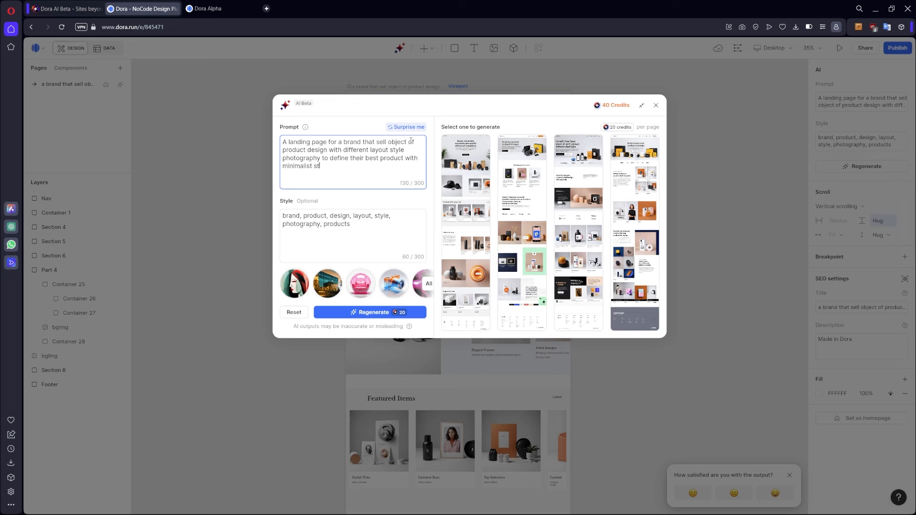
pyautogui.write(', minimal,')
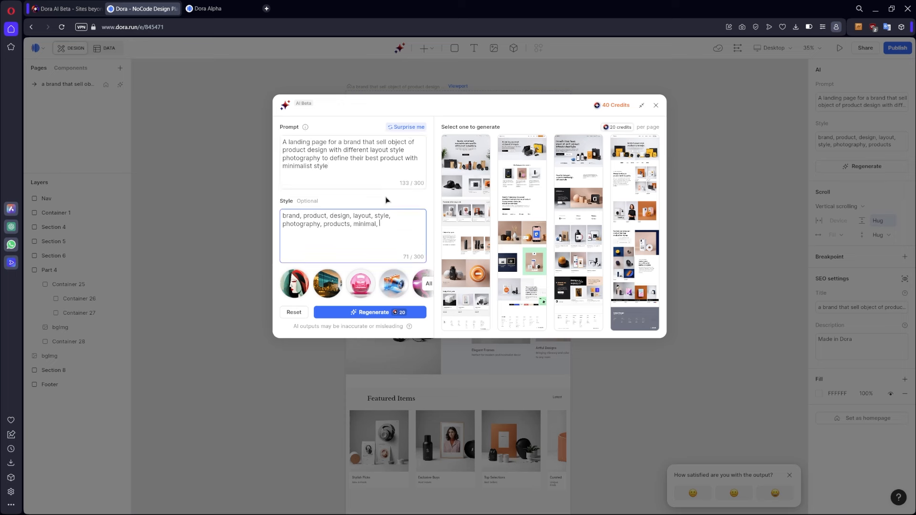
pyautogui.write('t')
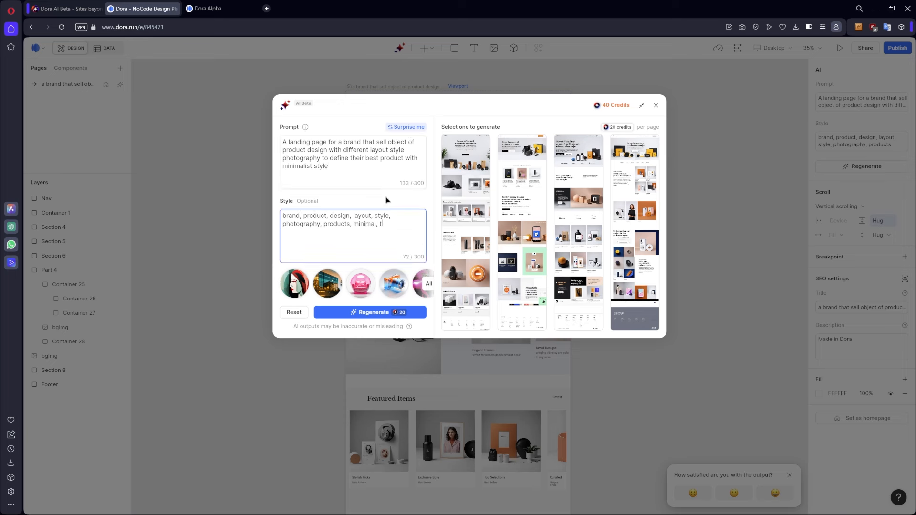
pyautogui.press('Backspace')
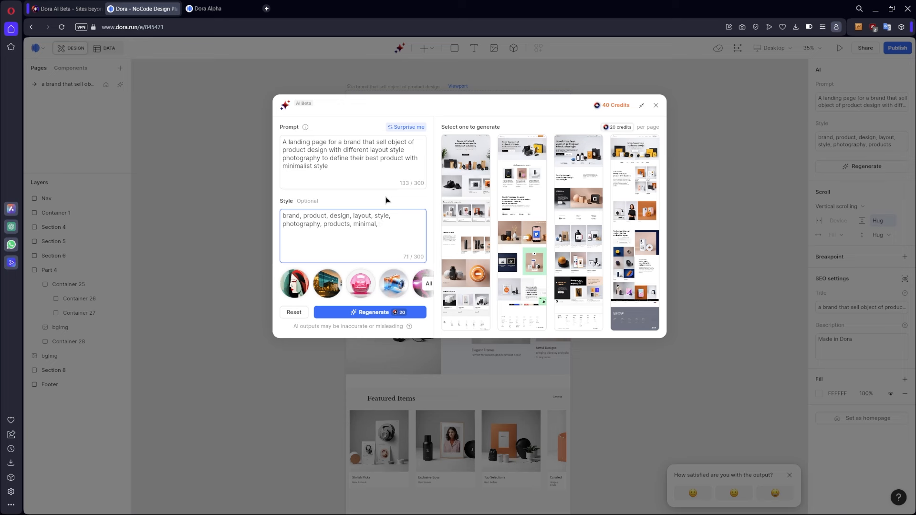
pyautogui.write('m')
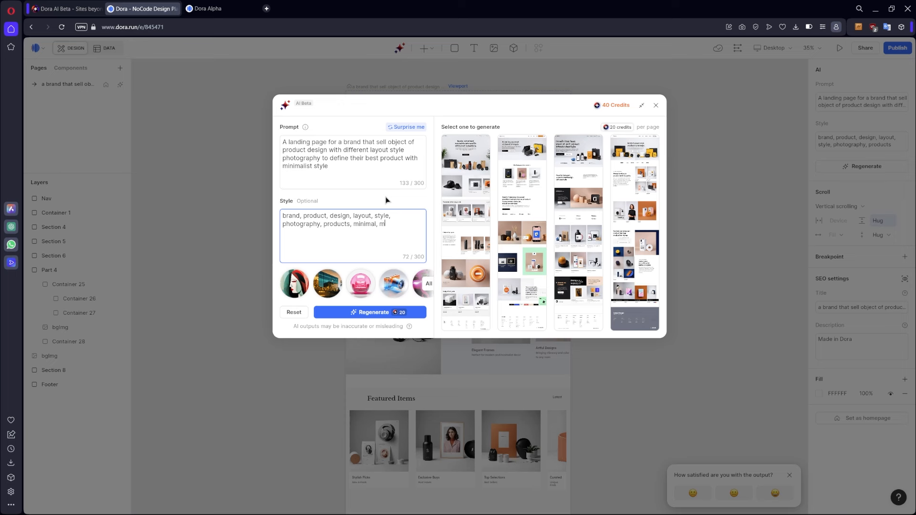
pyautogui.write('inimalistic')
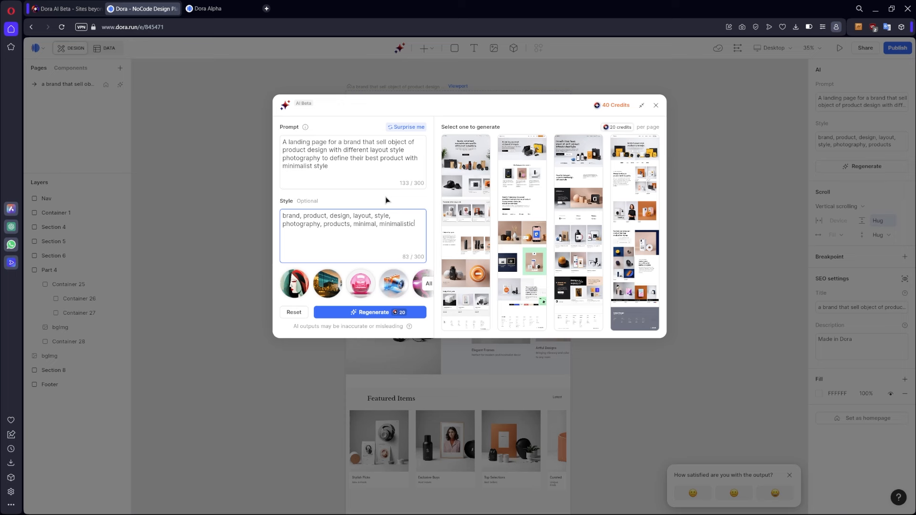
pyautogui.click(369, 312)
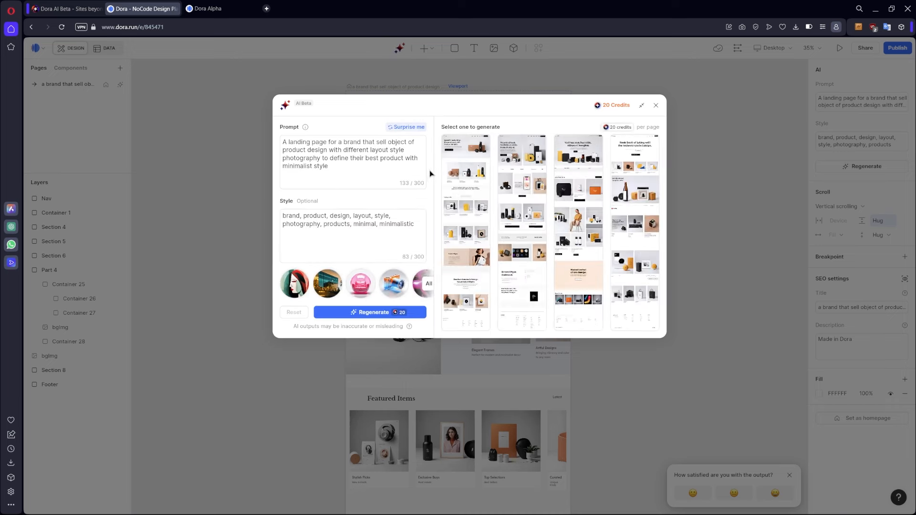
pyautogui.moveTo(522, 233)
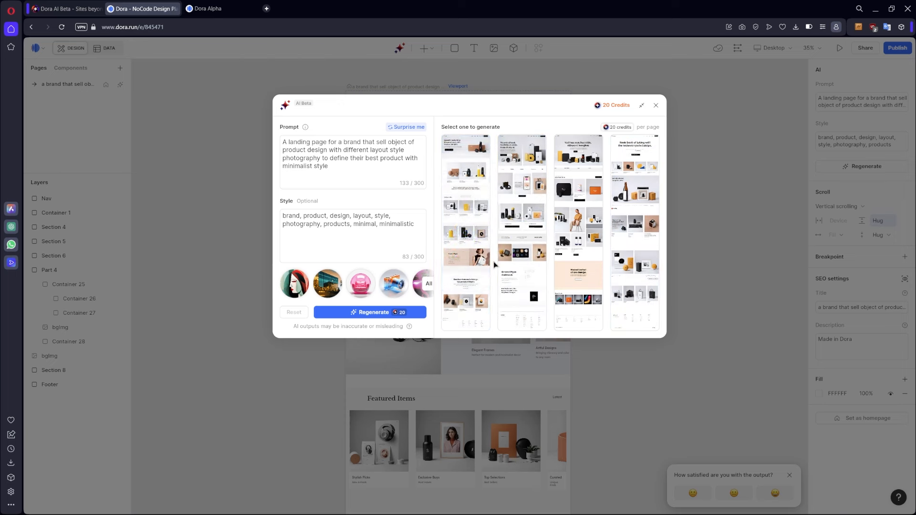
pyautogui.moveTo(577, 232)
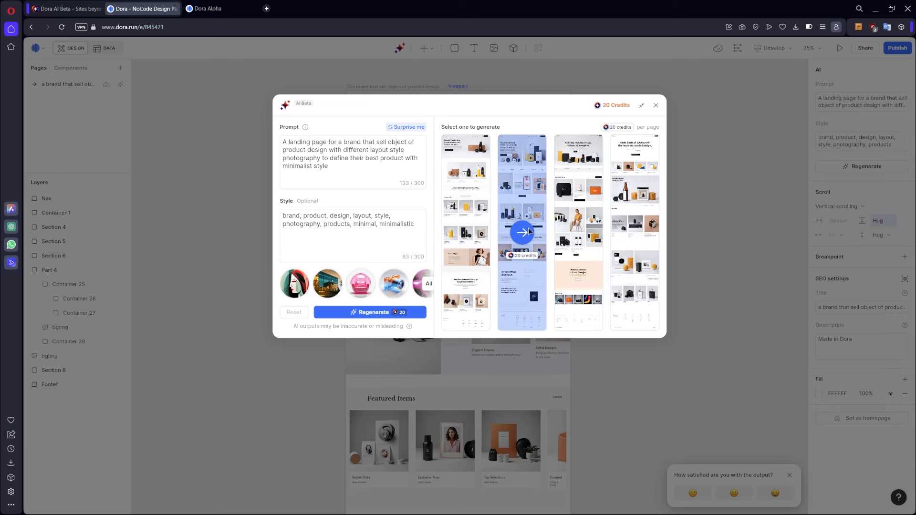
# - Generate the Minimaluxe page from the second layout option and scroll it while it builds
pyautogui.click(523, 231)
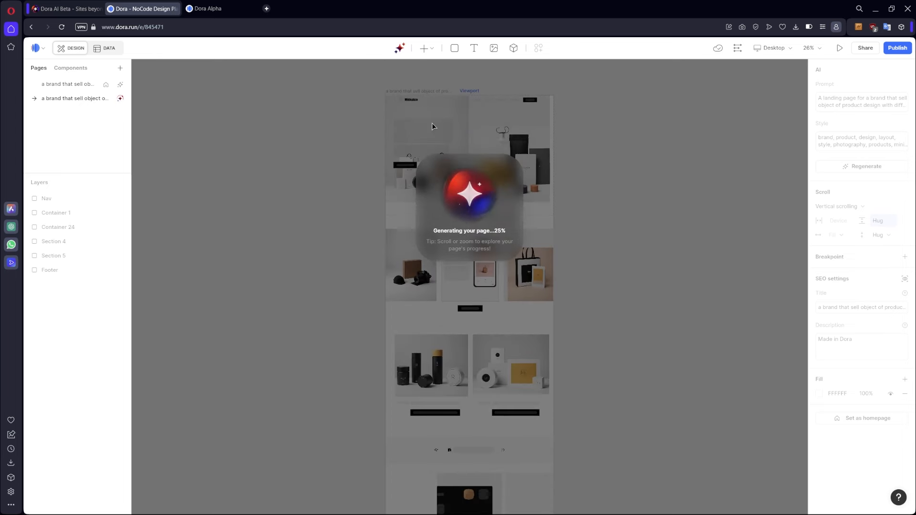
pyautogui.scroll(-3)
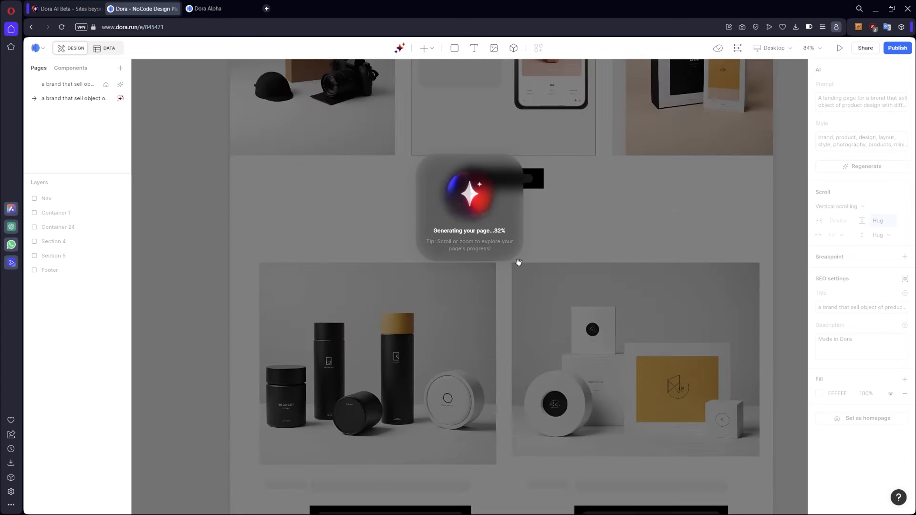
pyautogui.scroll(-3)
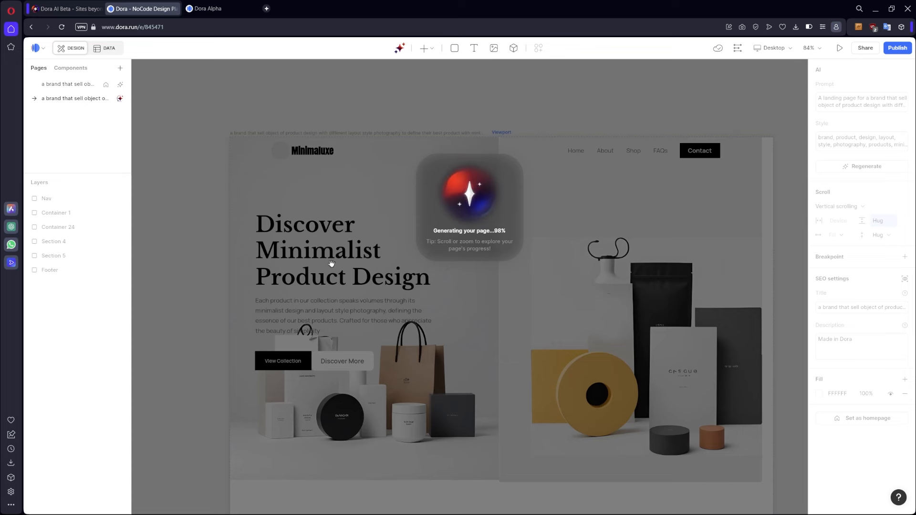
pyautogui.moveTo(245, 352)
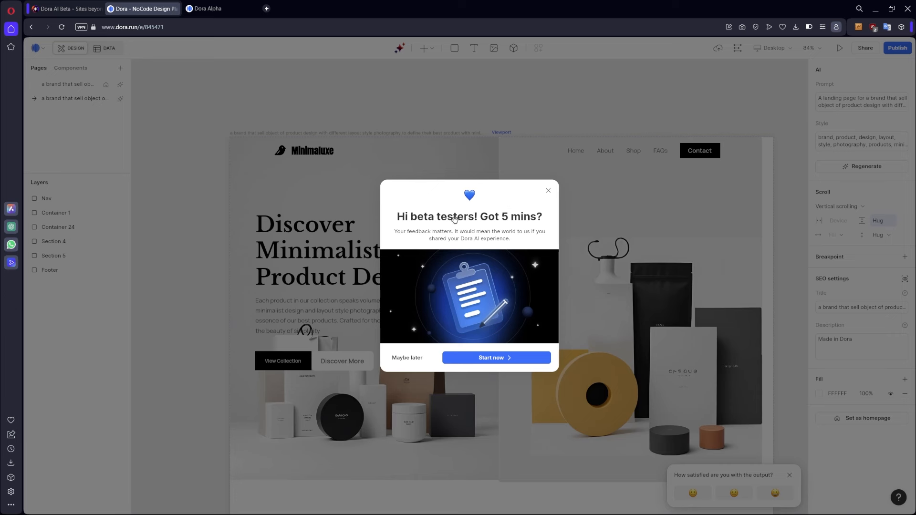
pyautogui.moveTo(403, 258)
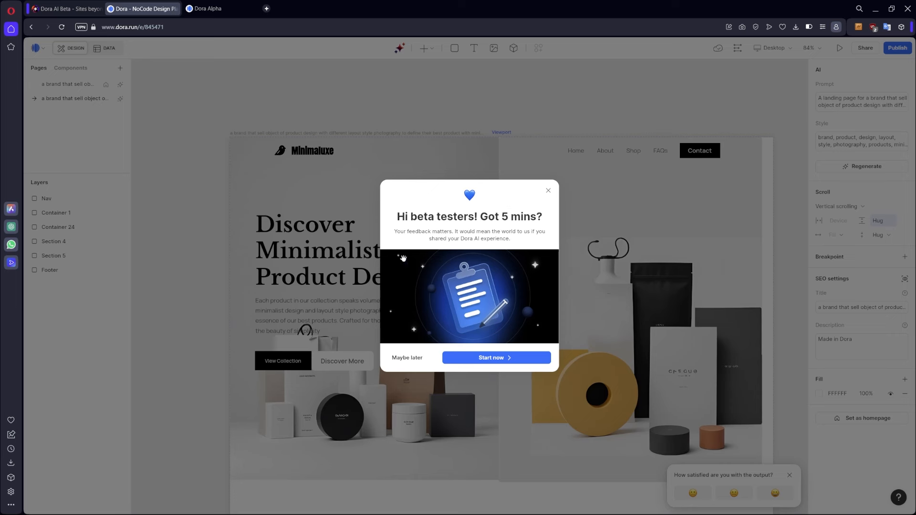
# - Dismiss the feedback popup, inspect the hero paragraph, heading and Discover More button, then preview the page live
pyautogui.click(547, 191)
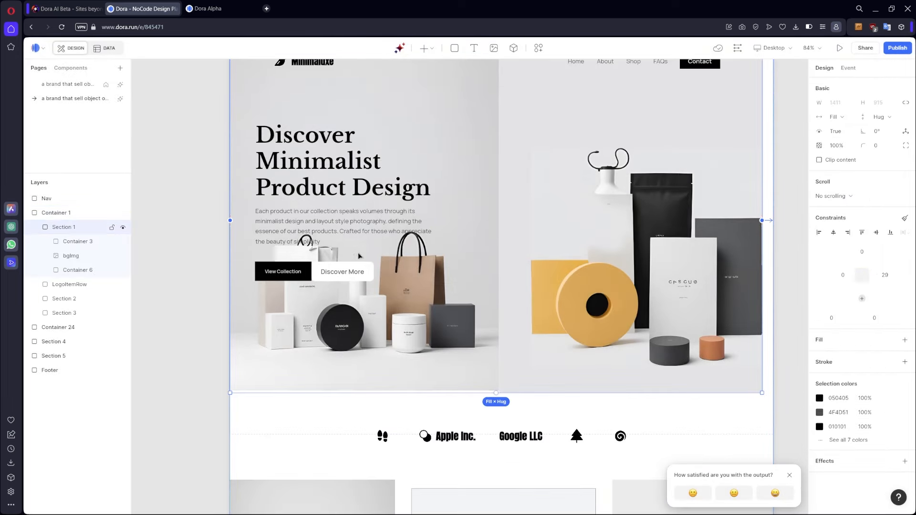
pyautogui.click(77, 241)
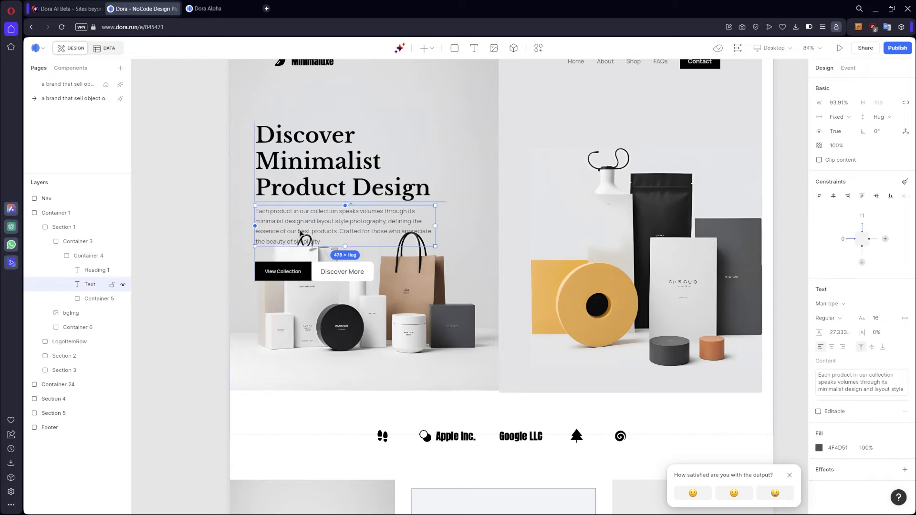
pyautogui.click(89, 255)
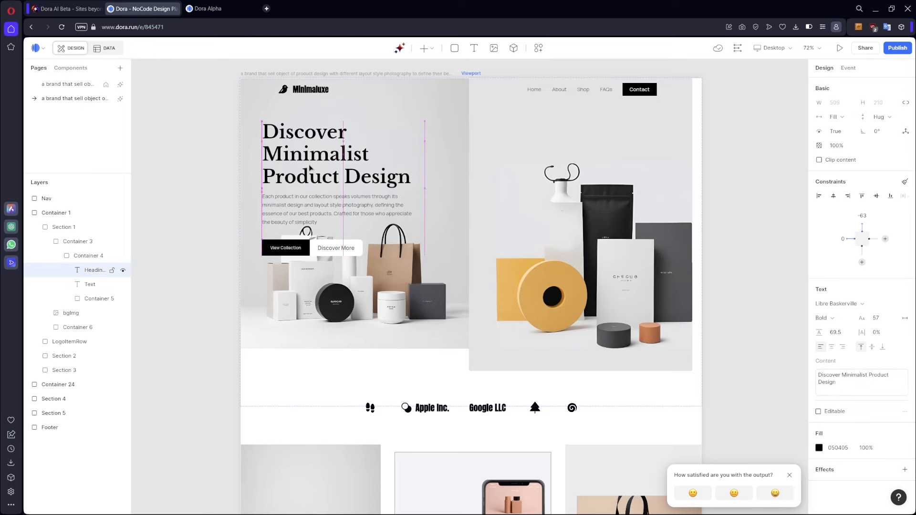
pyautogui.click(335, 245)
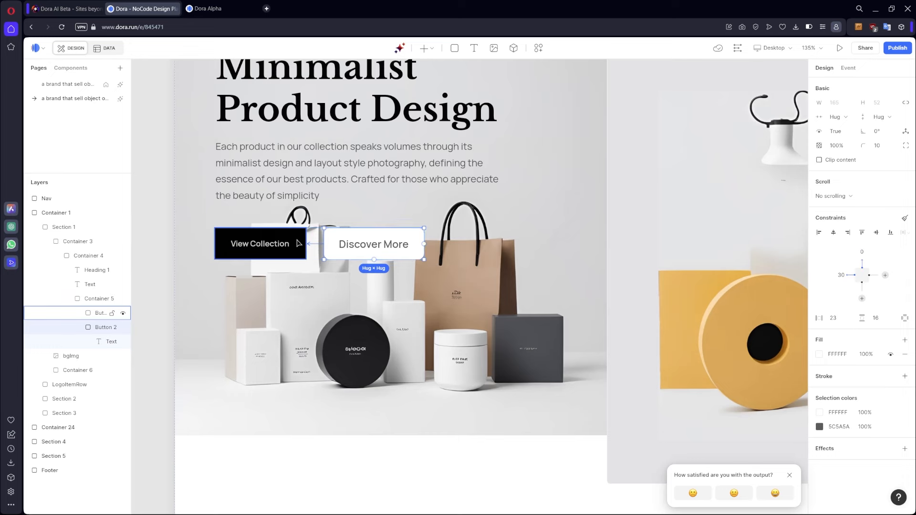
pyautogui.click(839, 48)
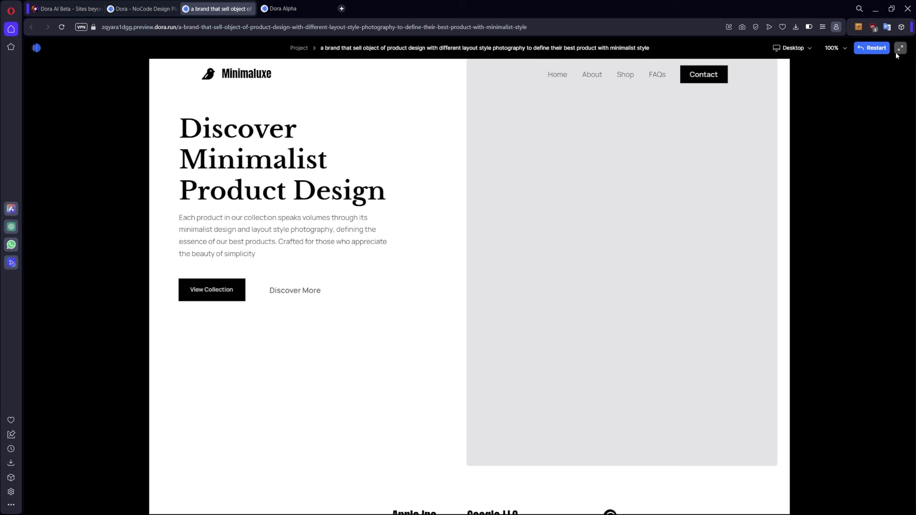
# - Show the Minimaluxe preview full-screen and scroll down to its footer
pyautogui.click(901, 48)
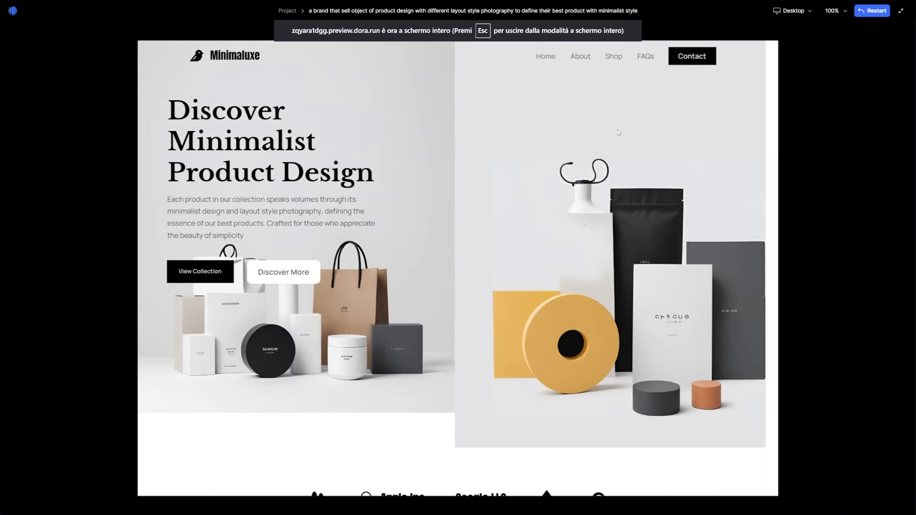
pyautogui.scroll(-3)
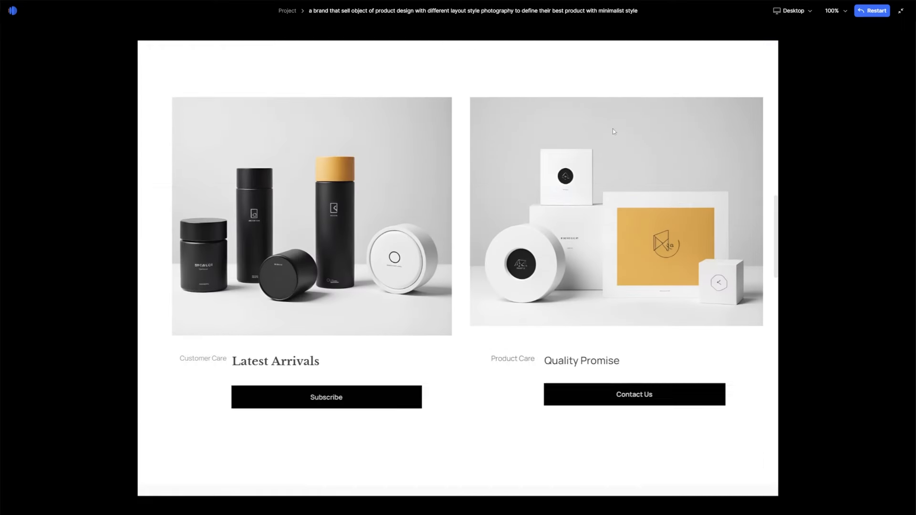
pyautogui.scroll(-3)
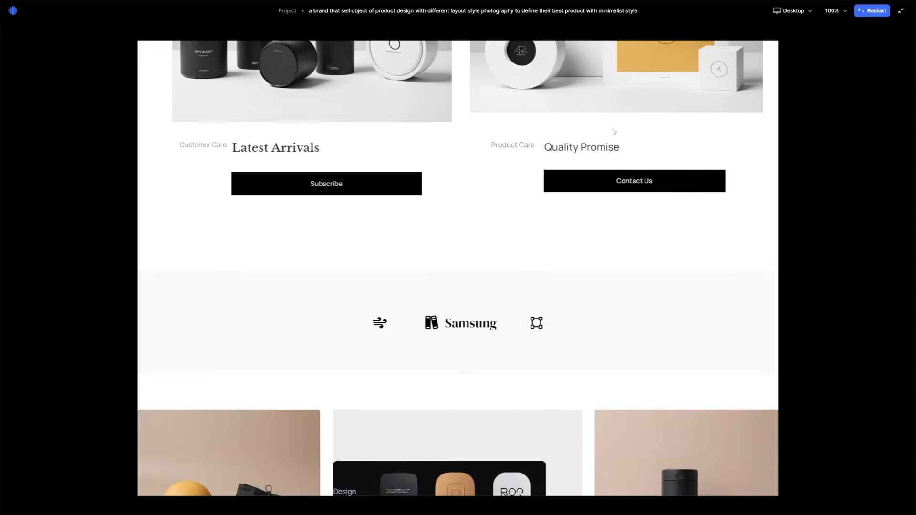
pyautogui.moveTo(531, 149)
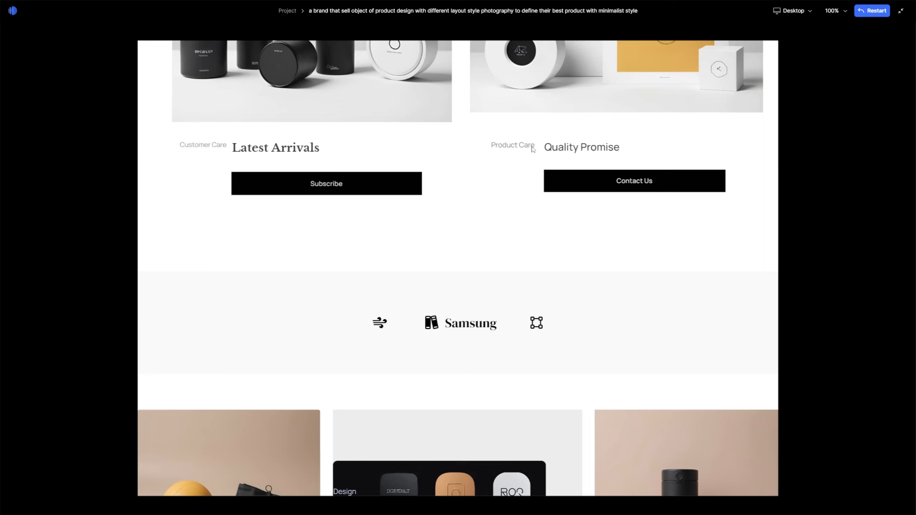
pyautogui.moveTo(518, 151)
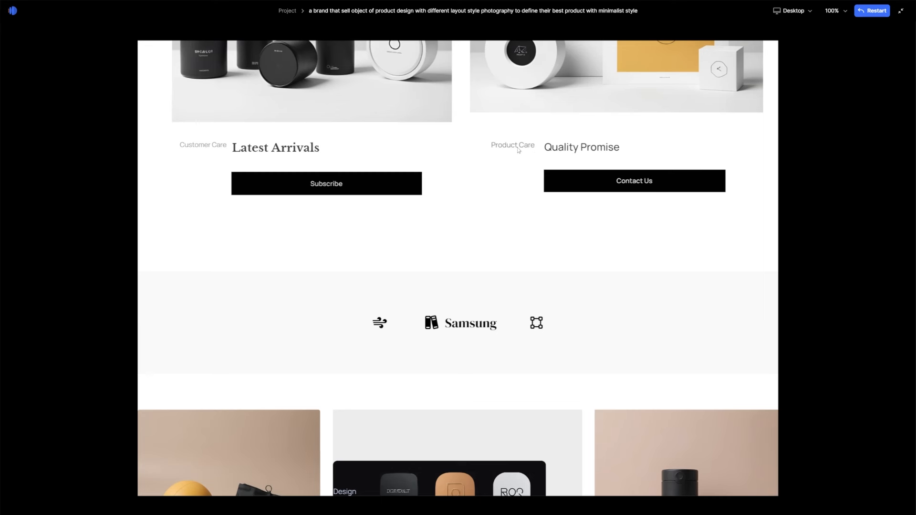
pyautogui.moveTo(479, 181)
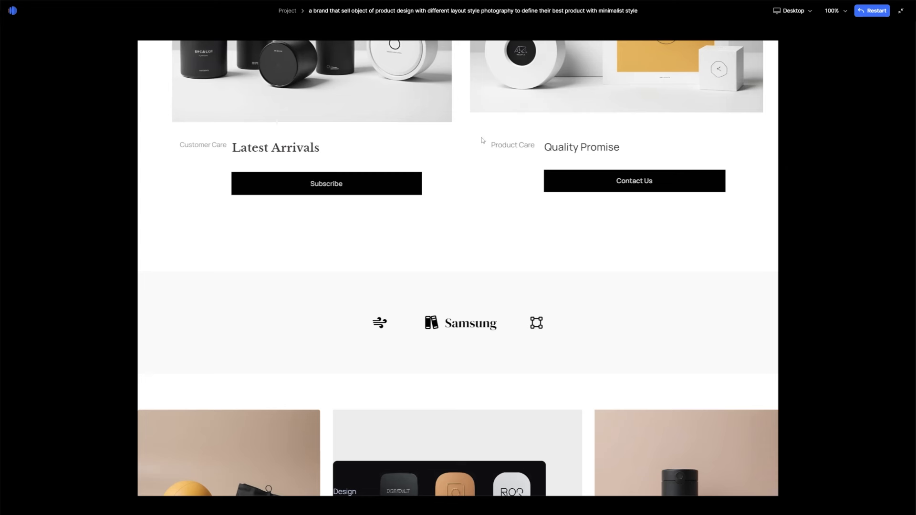
pyautogui.moveTo(516, 152)
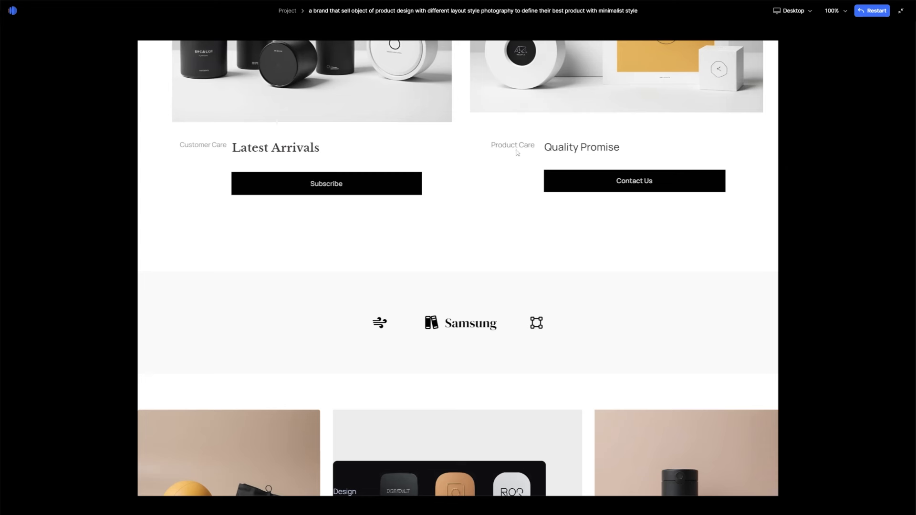
pyautogui.moveTo(463, 117)
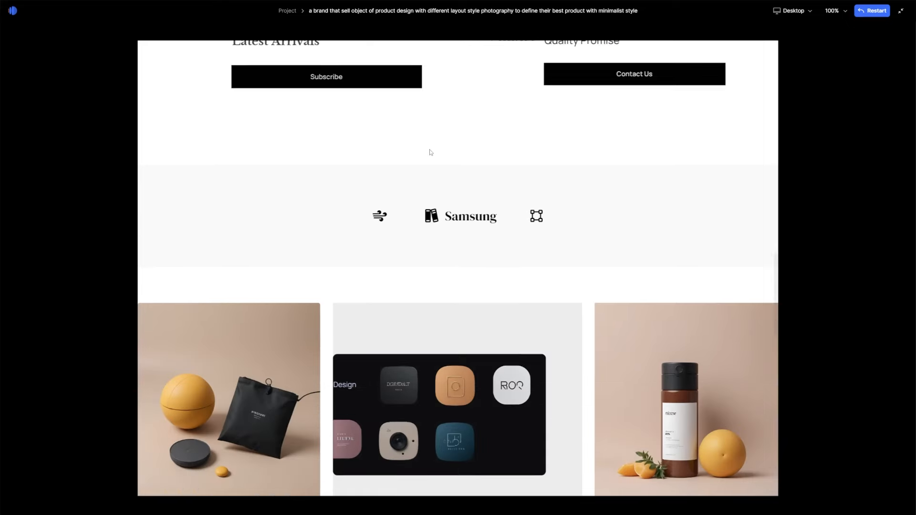
pyautogui.scroll(-3)
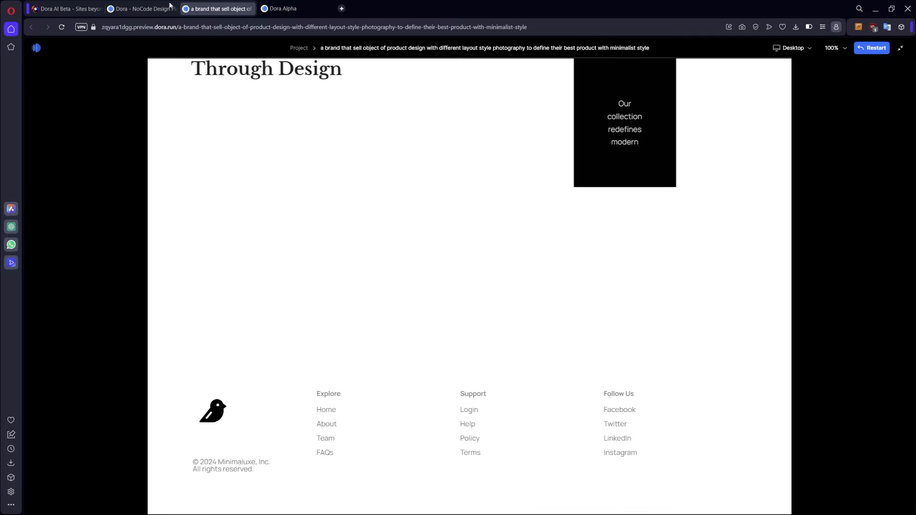
# - Switch back to the Dora editor tab showing the page canvas
pyautogui.click(140, 8)
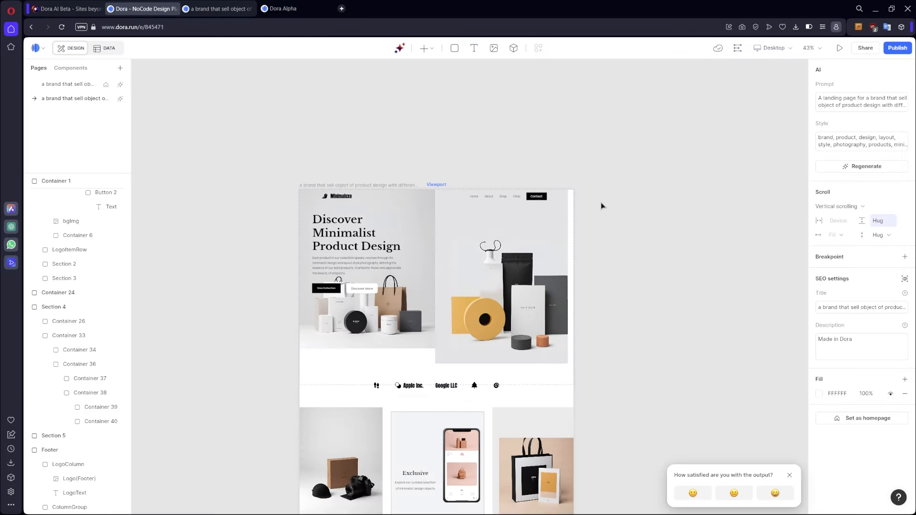
pyautogui.scroll(-3)
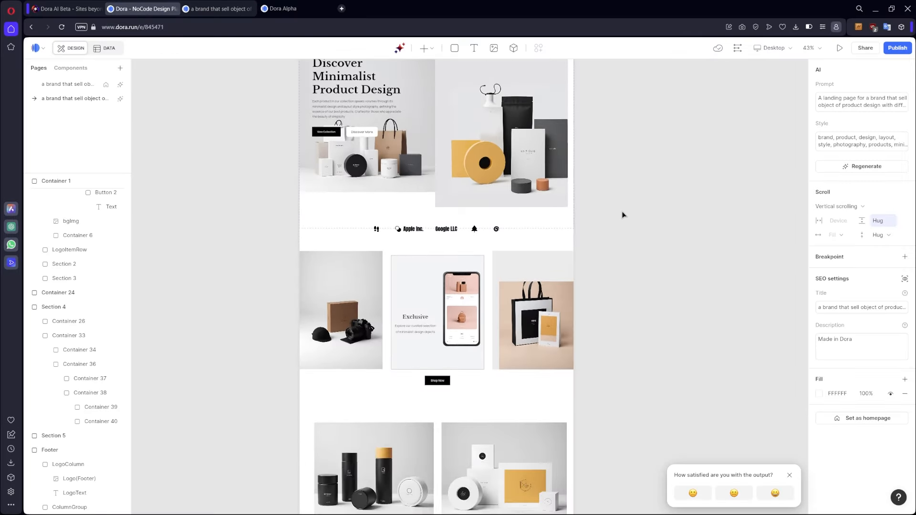